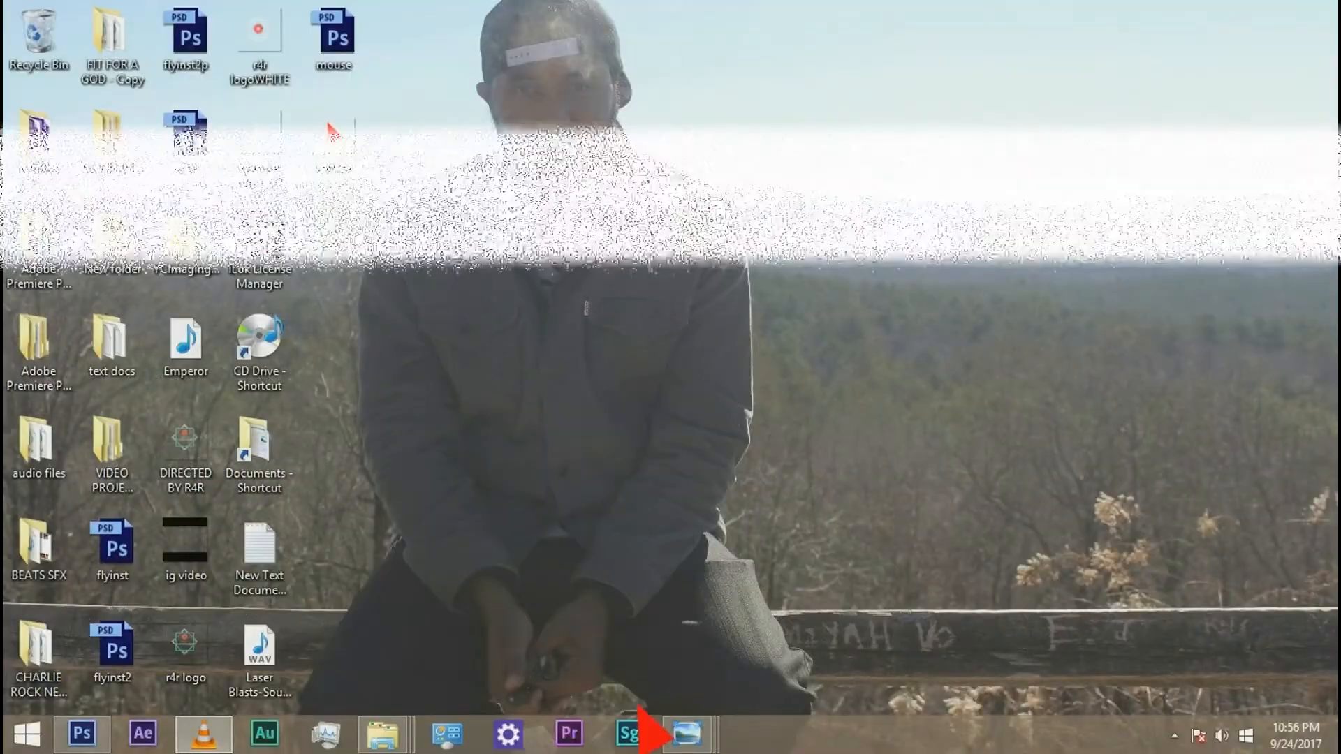
- Launch After Effects and dismiss the disk cache warning with OK
click(144, 732)
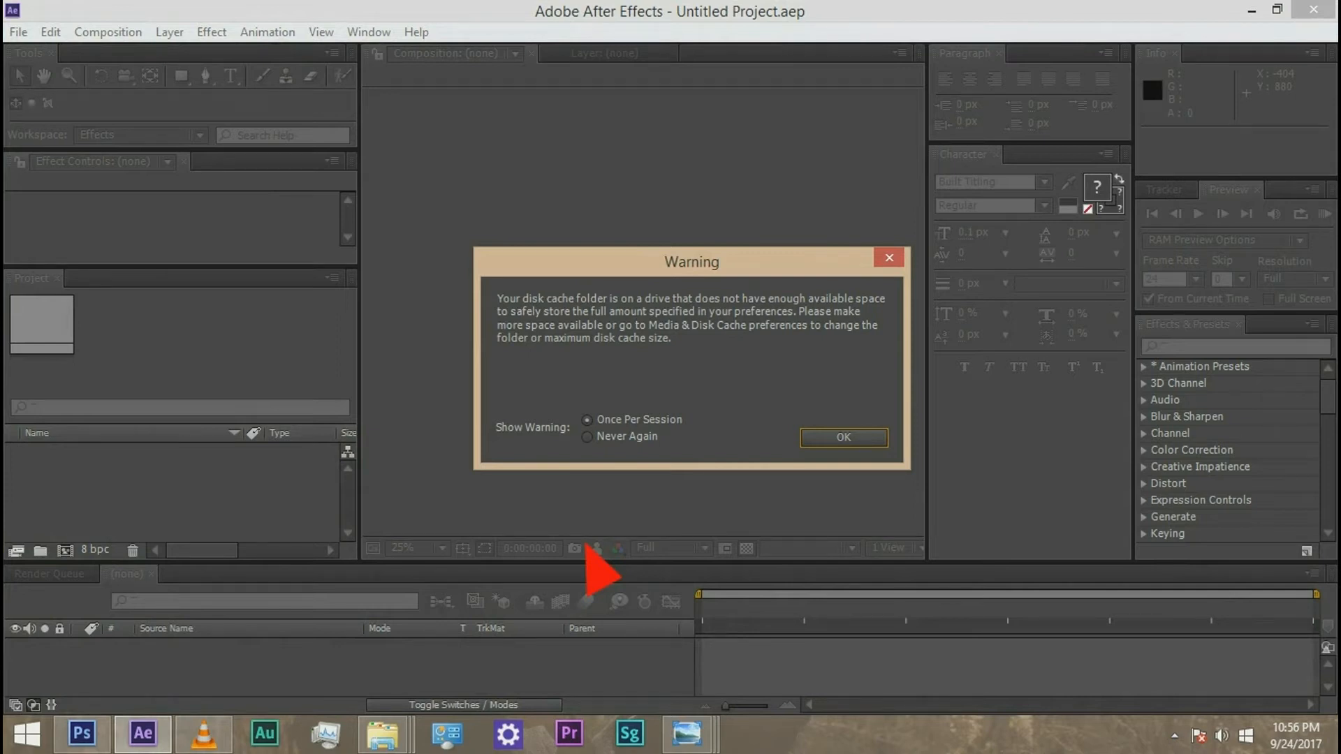
mouse_move(795, 279)
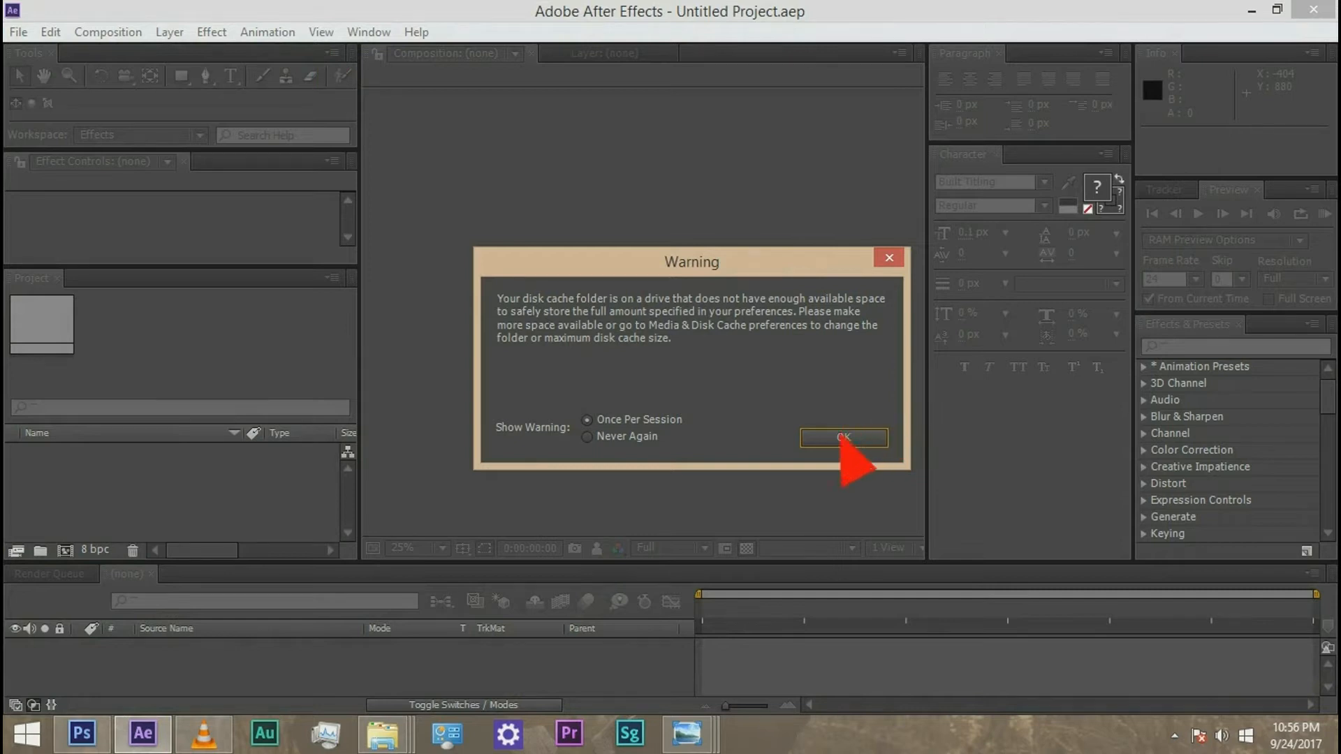
click(844, 437)
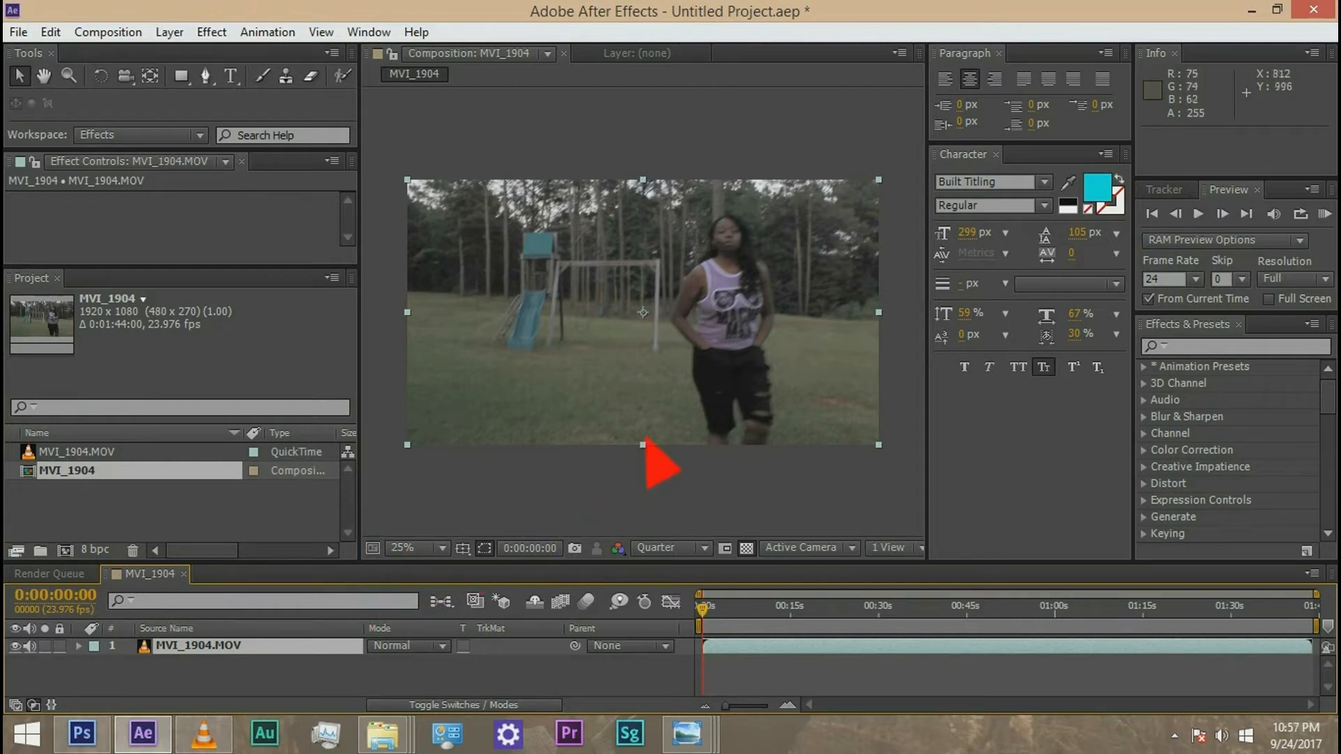
- Build the MVI_1904 composition from the clip and scrub its footage to about 1:21
drag(662, 470, 586, 389)
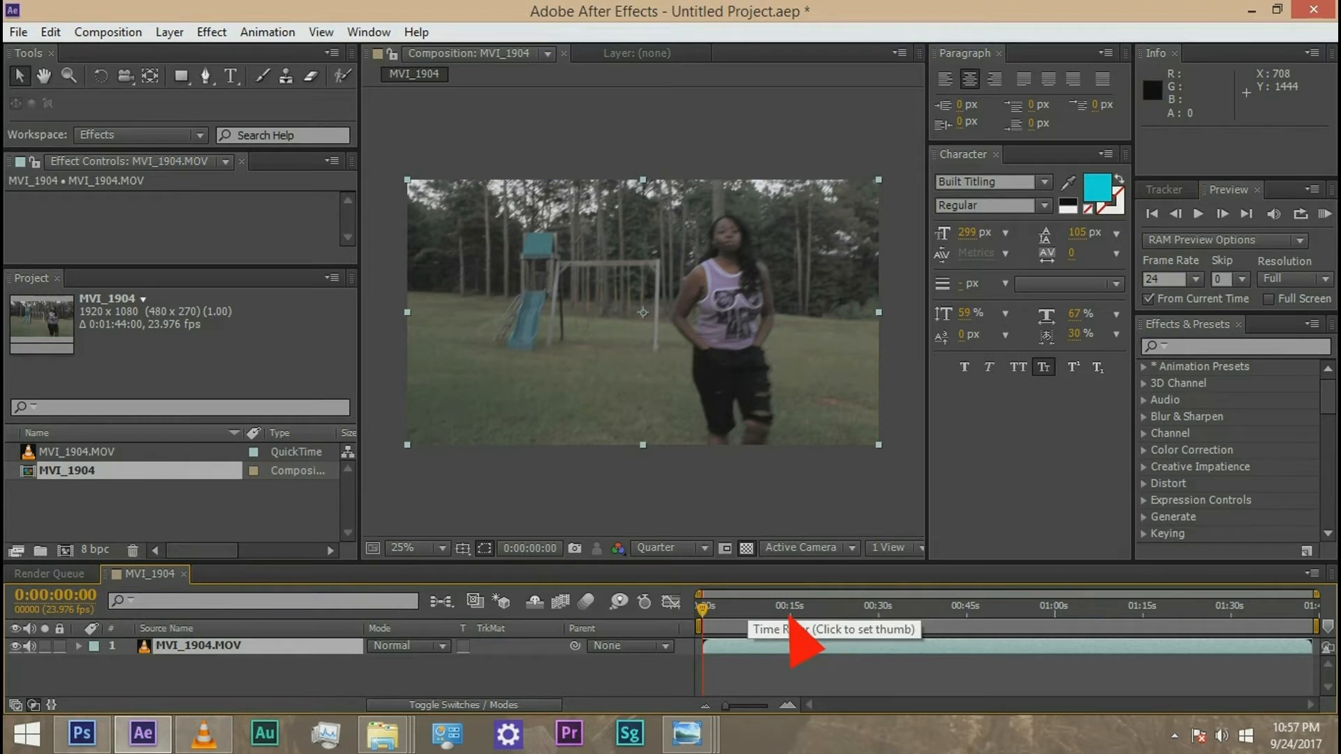
click(819, 606)
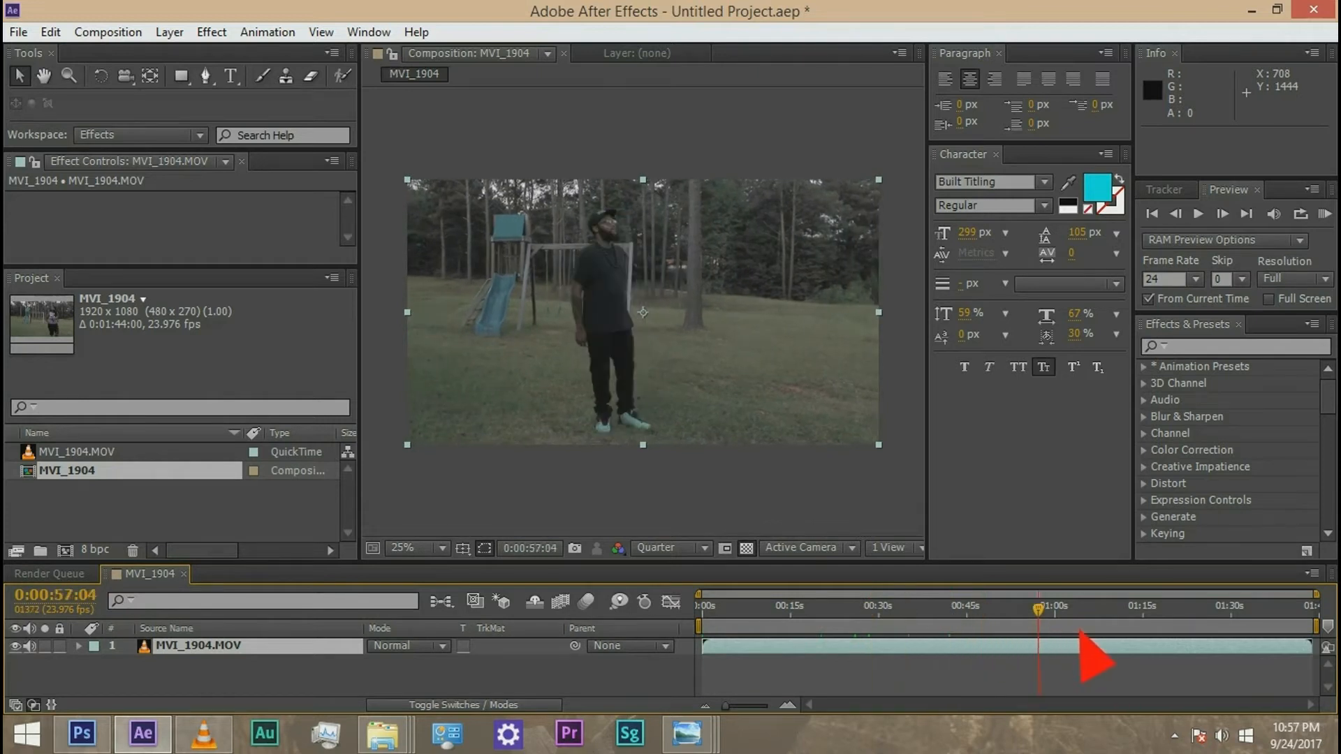
drag(1037, 606, 1151, 606)
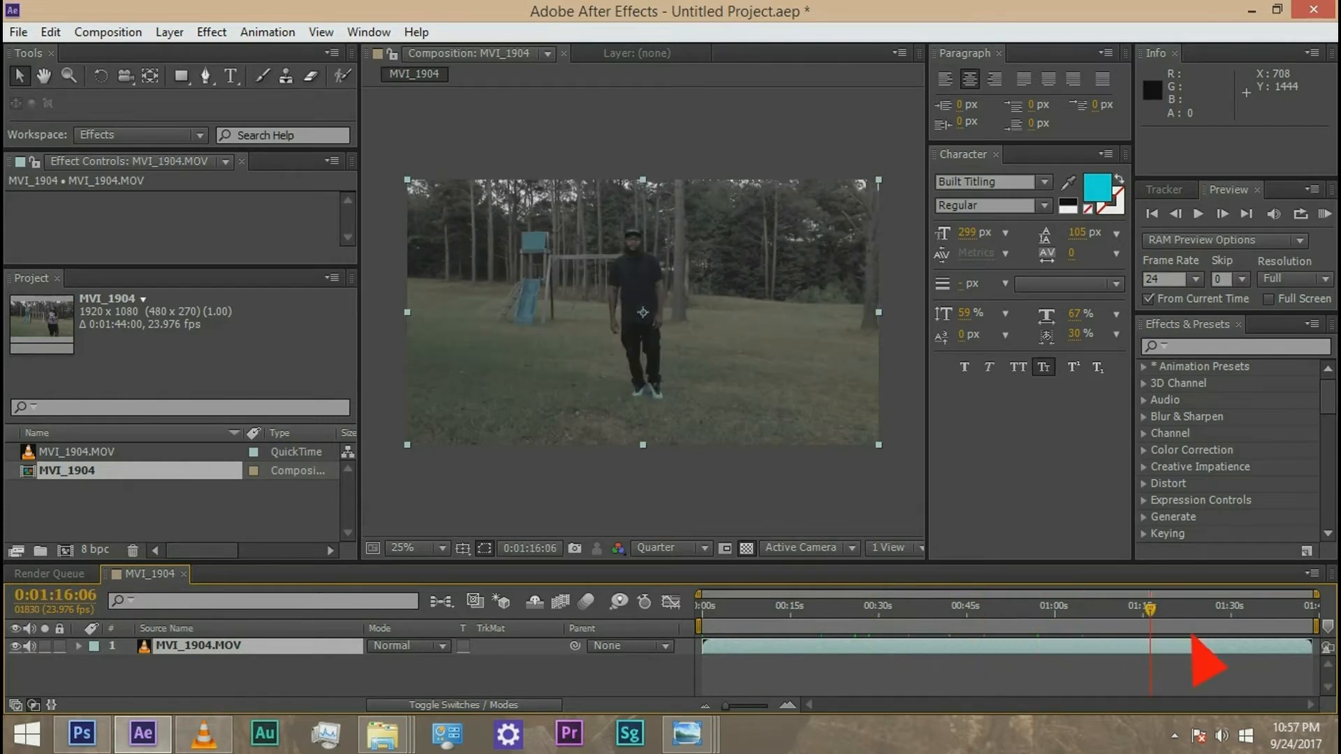
drag(1150, 609, 1197, 609)
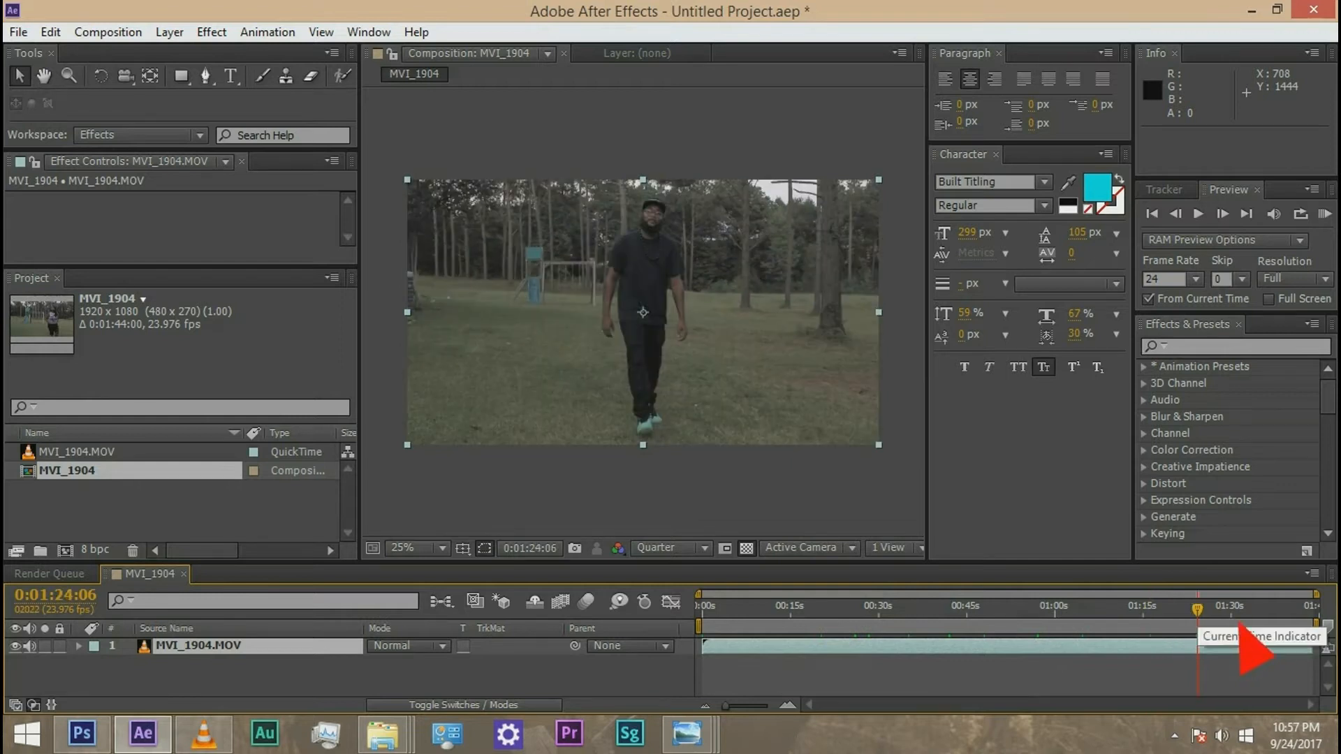
drag(1196, 609, 1229, 609)
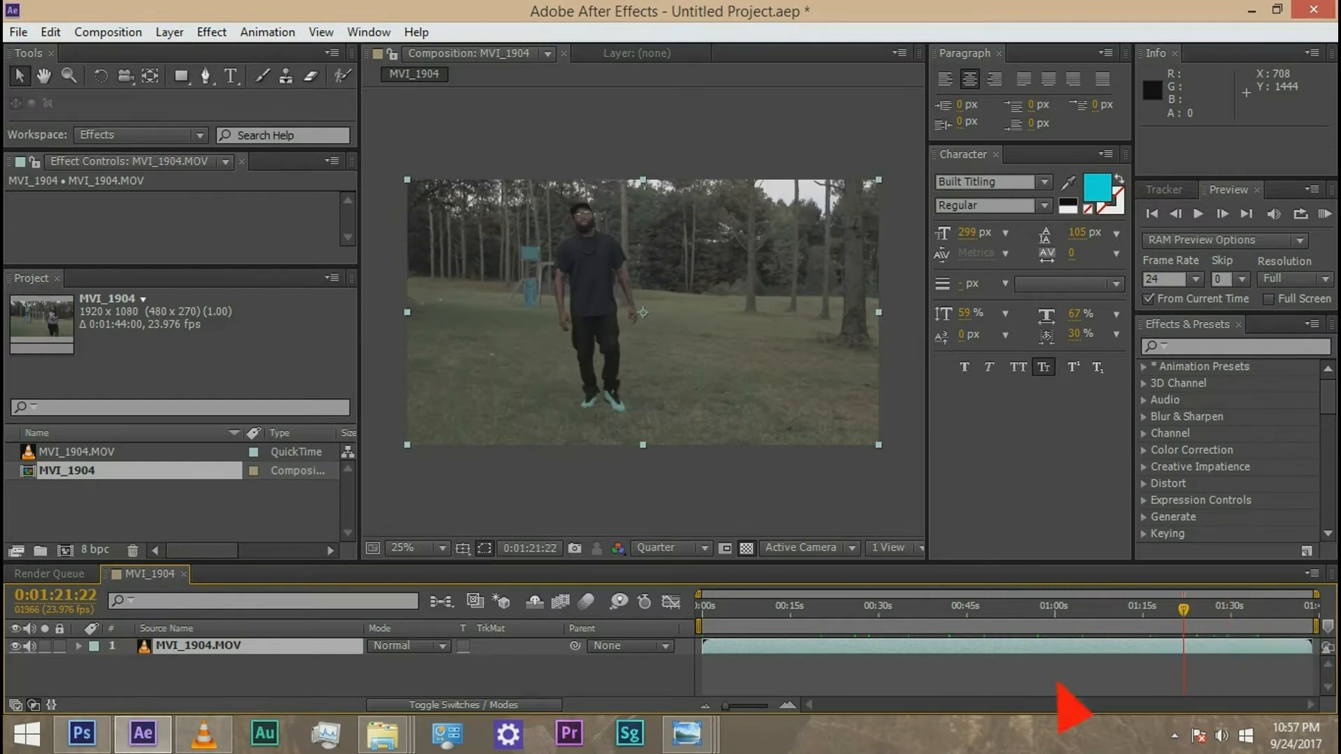
mouse_move(126, 693)
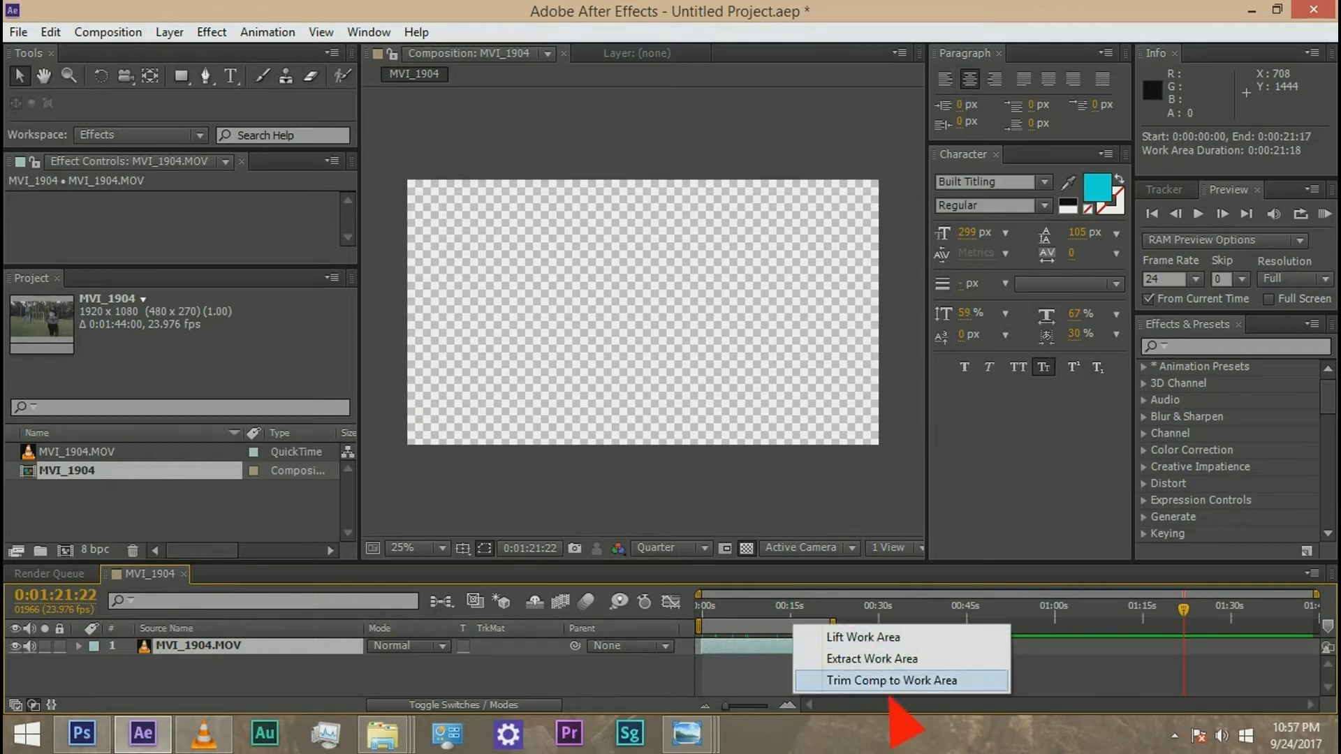
- Trim the MVI_1904 comp to its 21-second work area and play it back
click(901, 681)
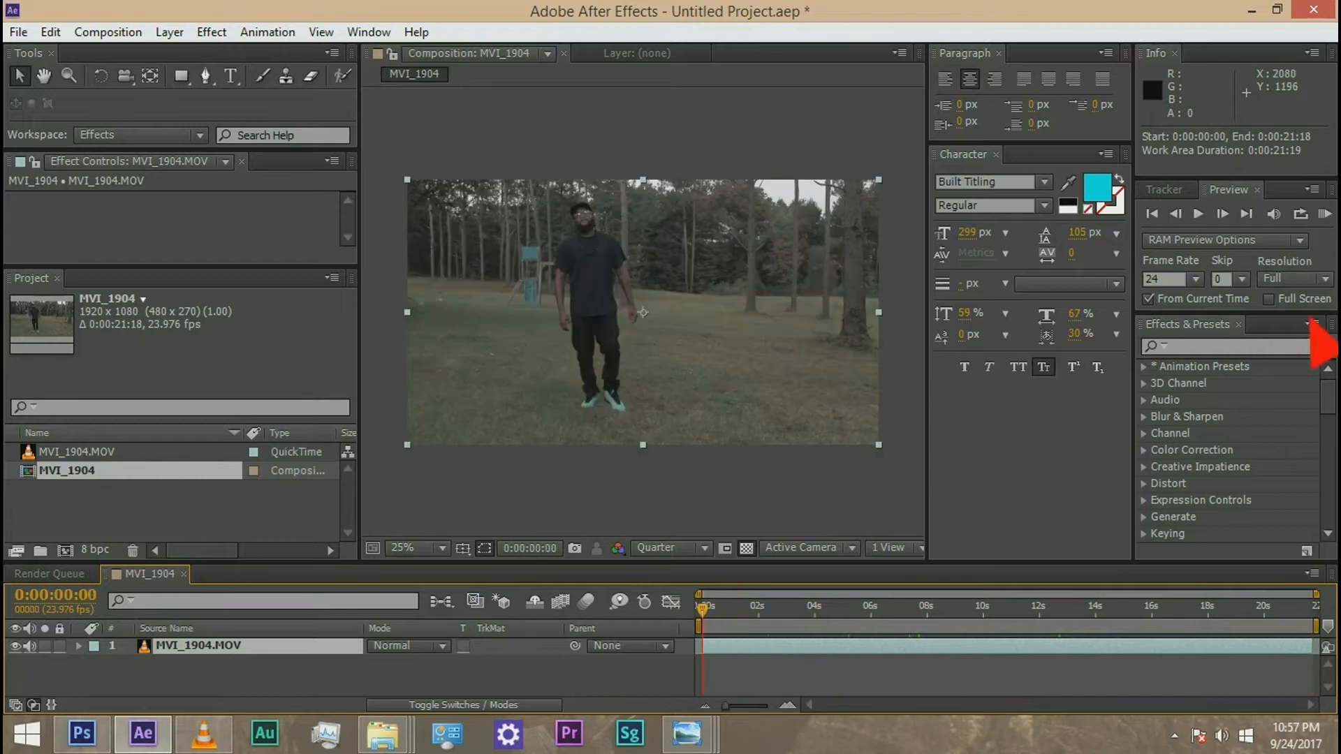
click(1226, 214)
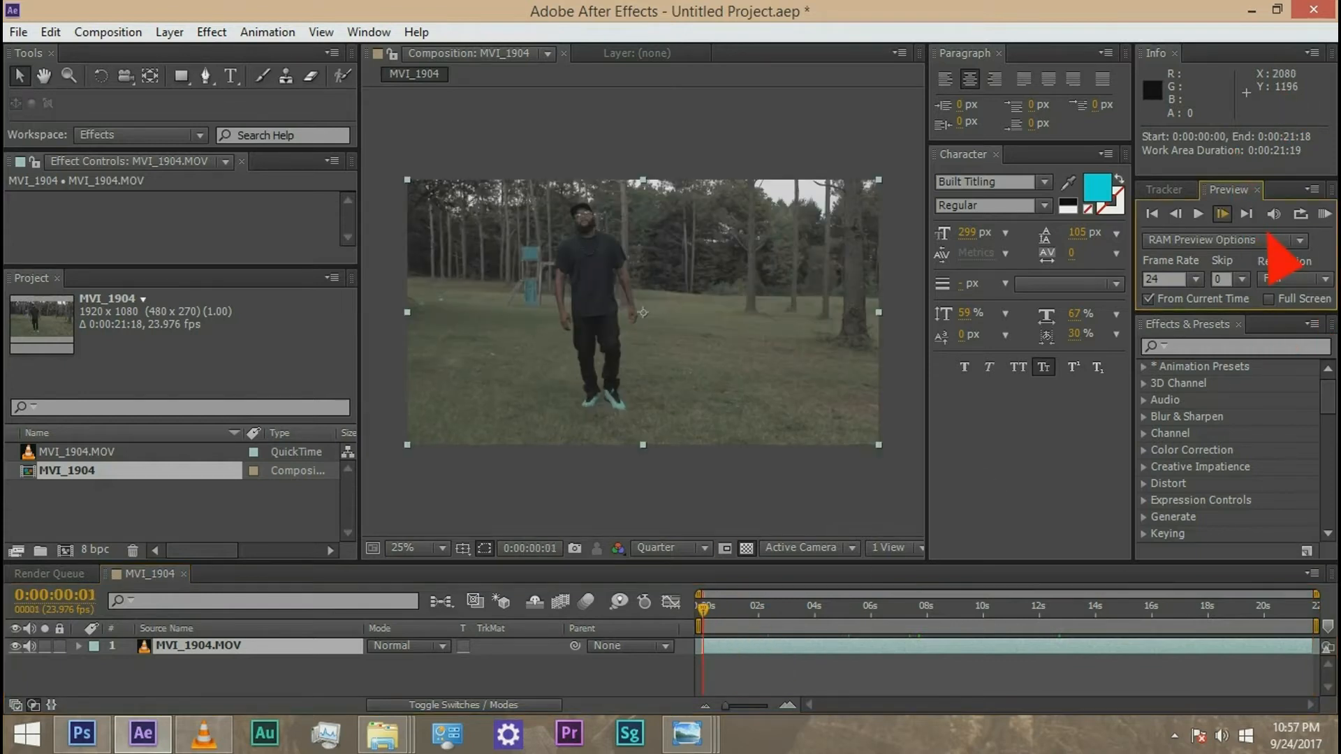
click(1221, 214)
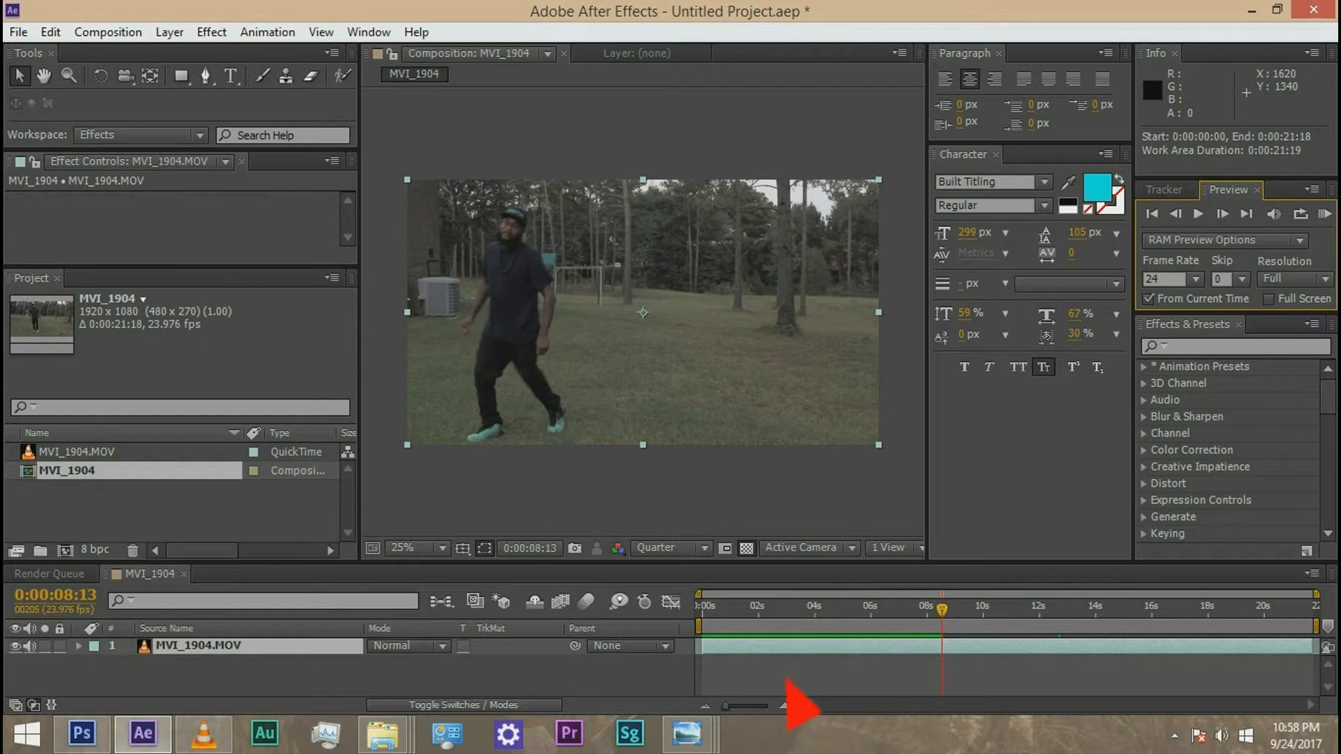
mouse_move(1005, 679)
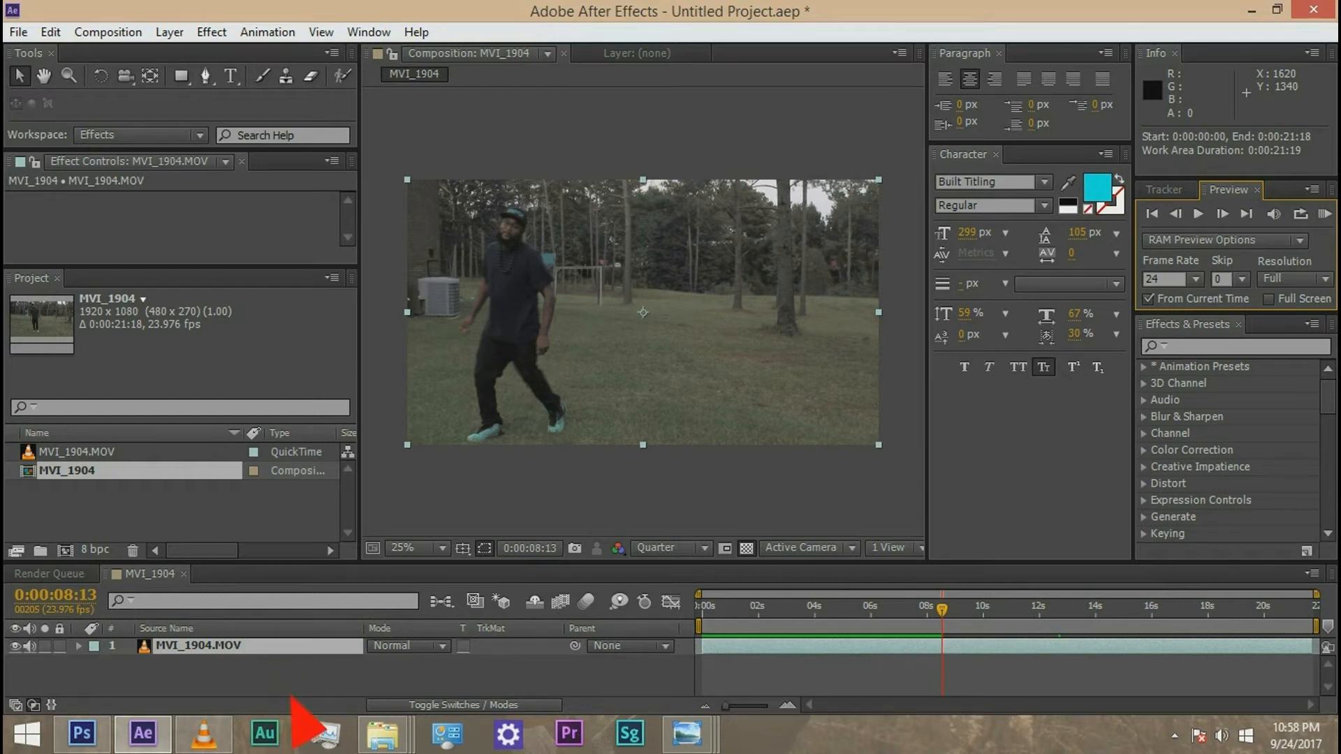
mouse_move(1007, 711)
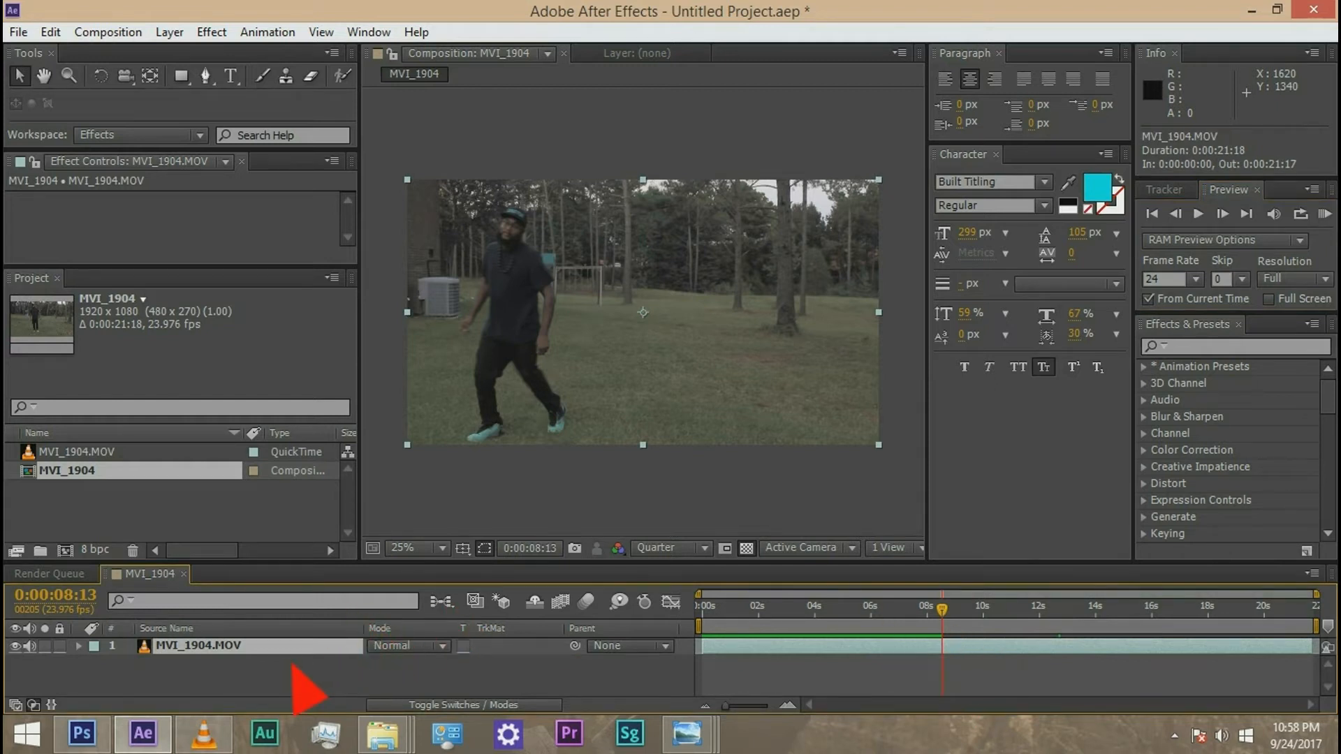
mouse_move(436, 209)
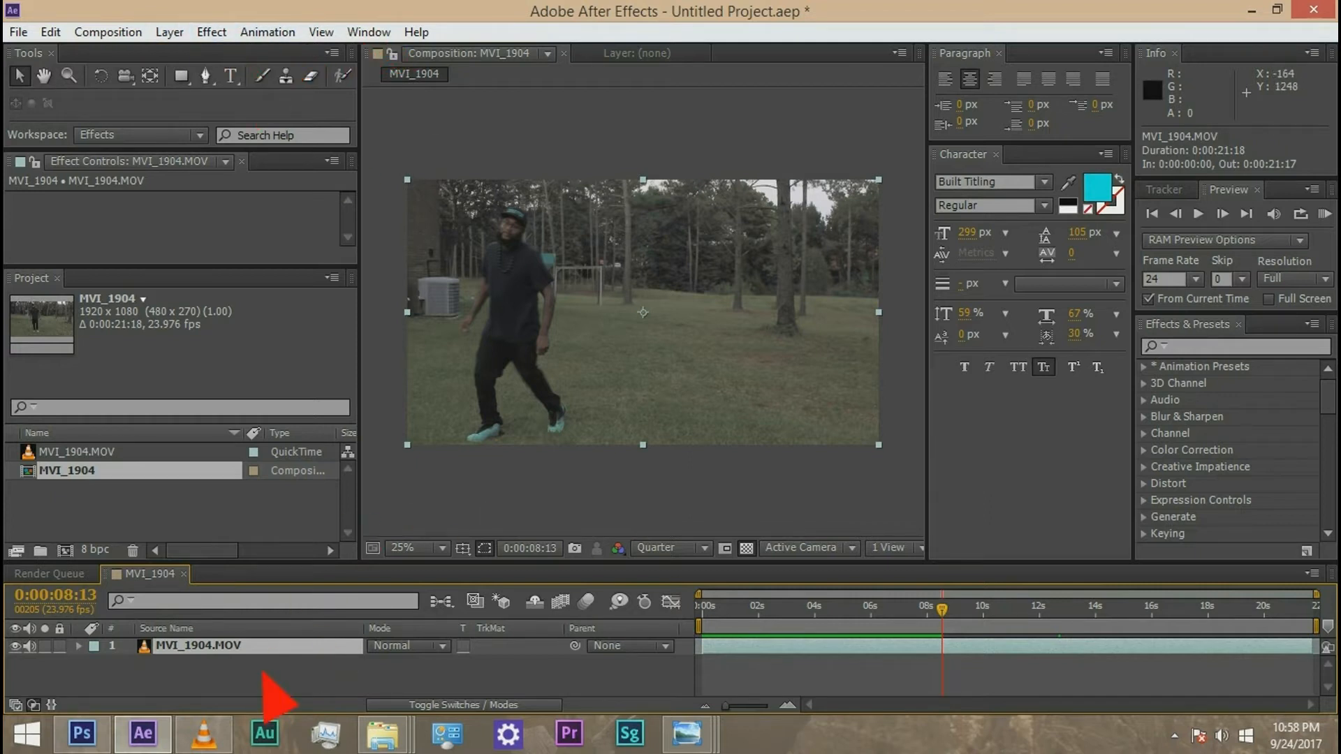
- Duplicate the MVI_1904.MOV layer and freeze the top copy at about 8 seconds
click(46, 32)
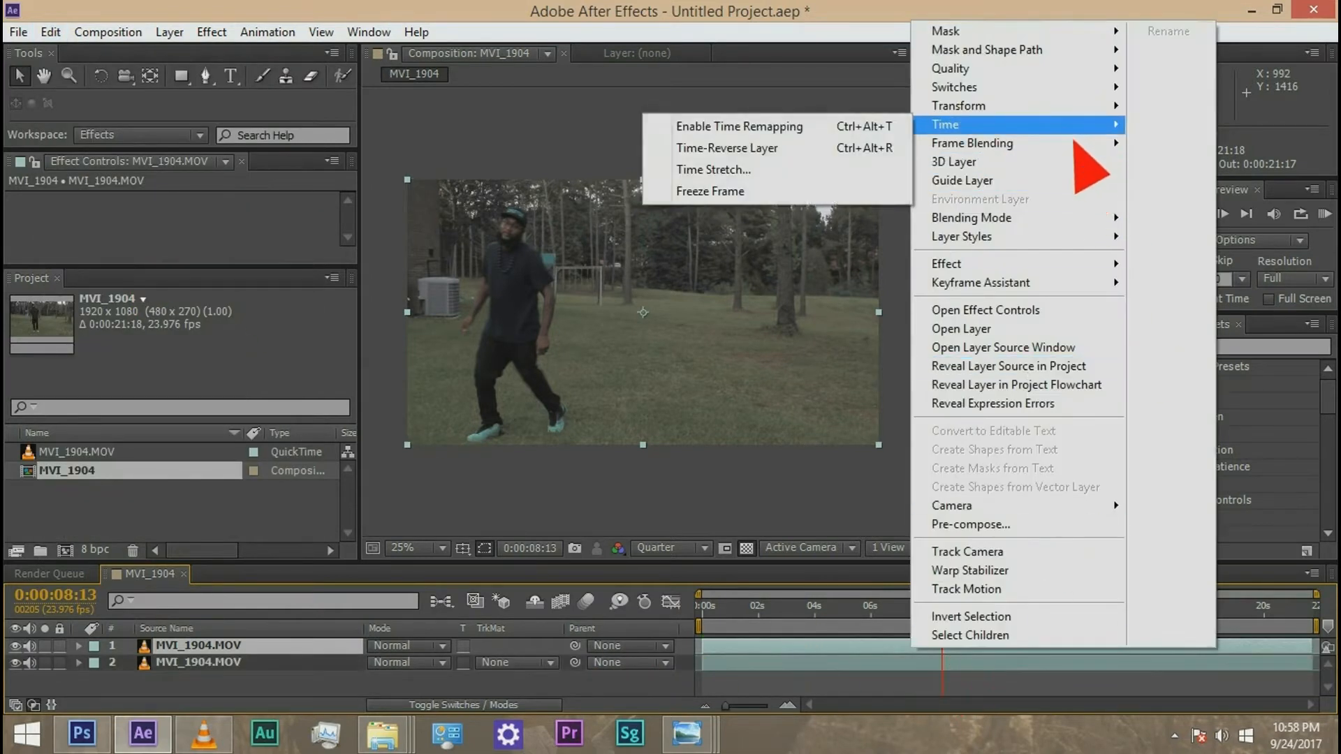
click(739, 126)
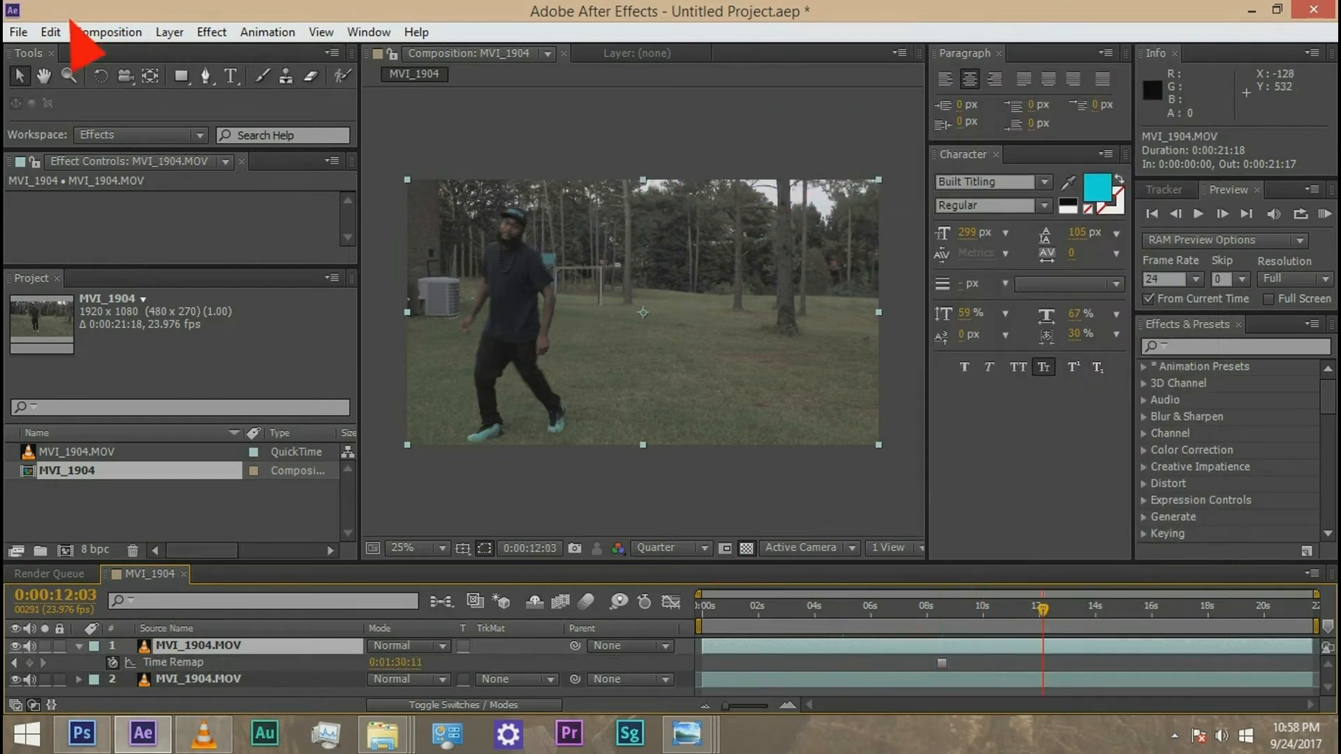
click(49, 32)
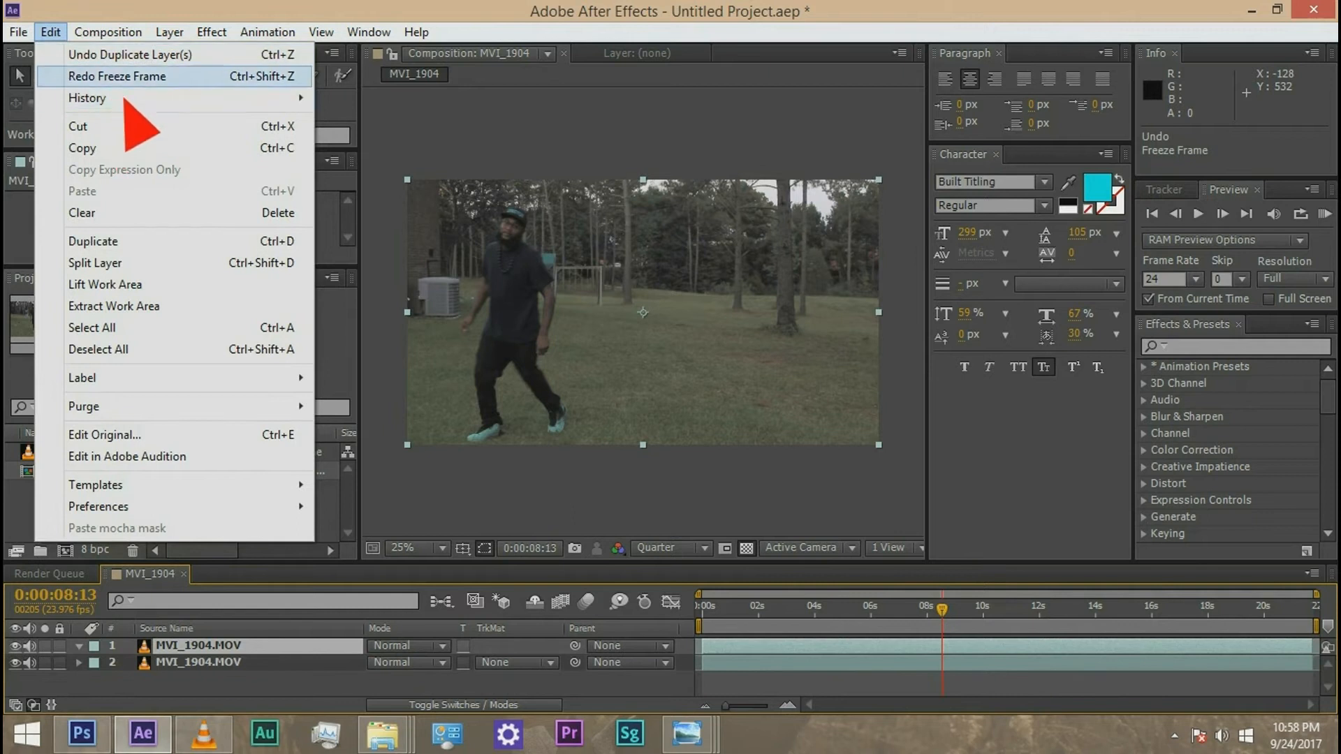
click(123, 77)
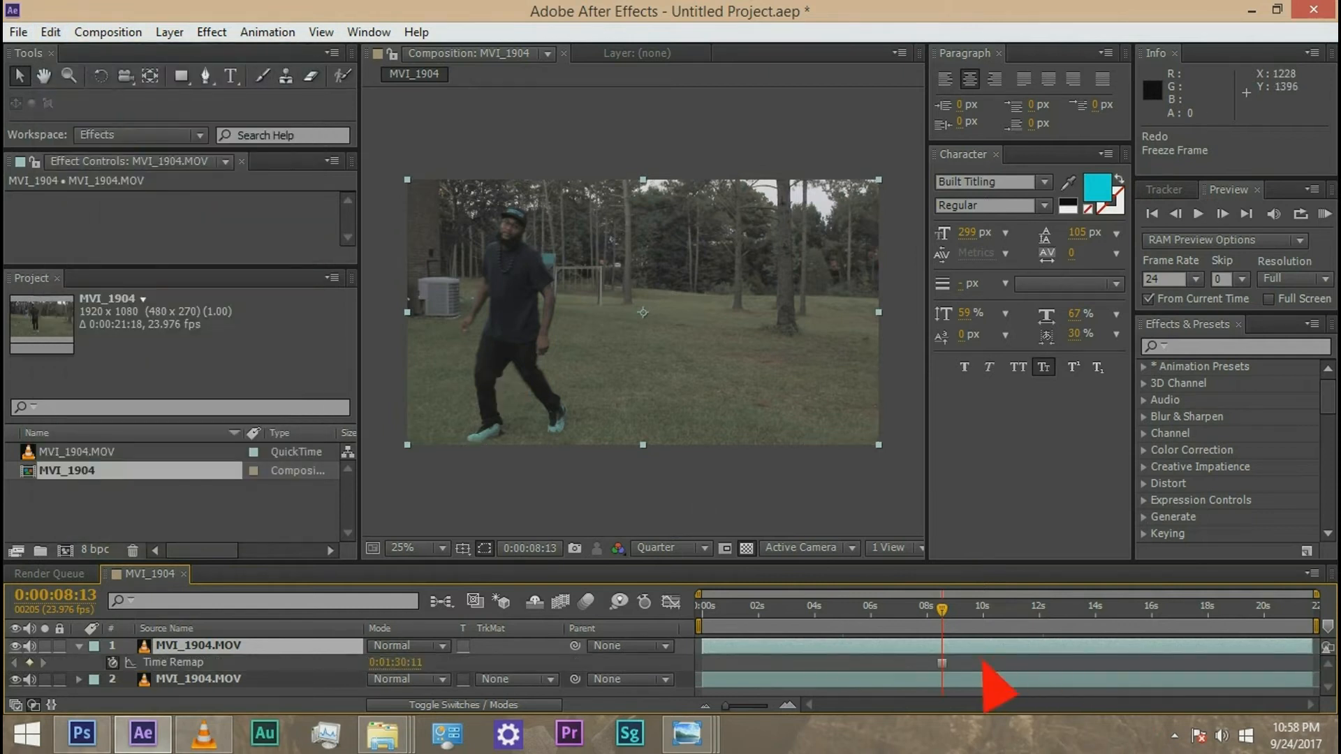
mouse_move(581, 459)
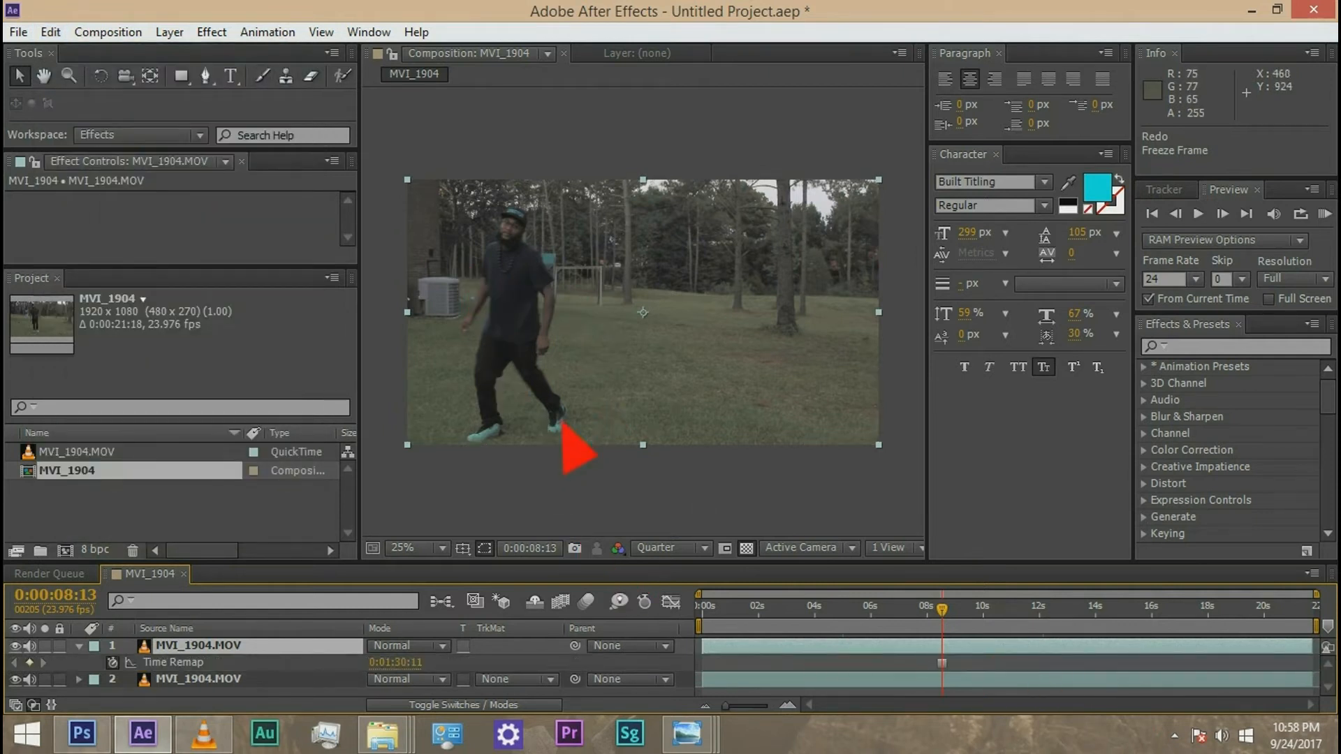
click(416, 547)
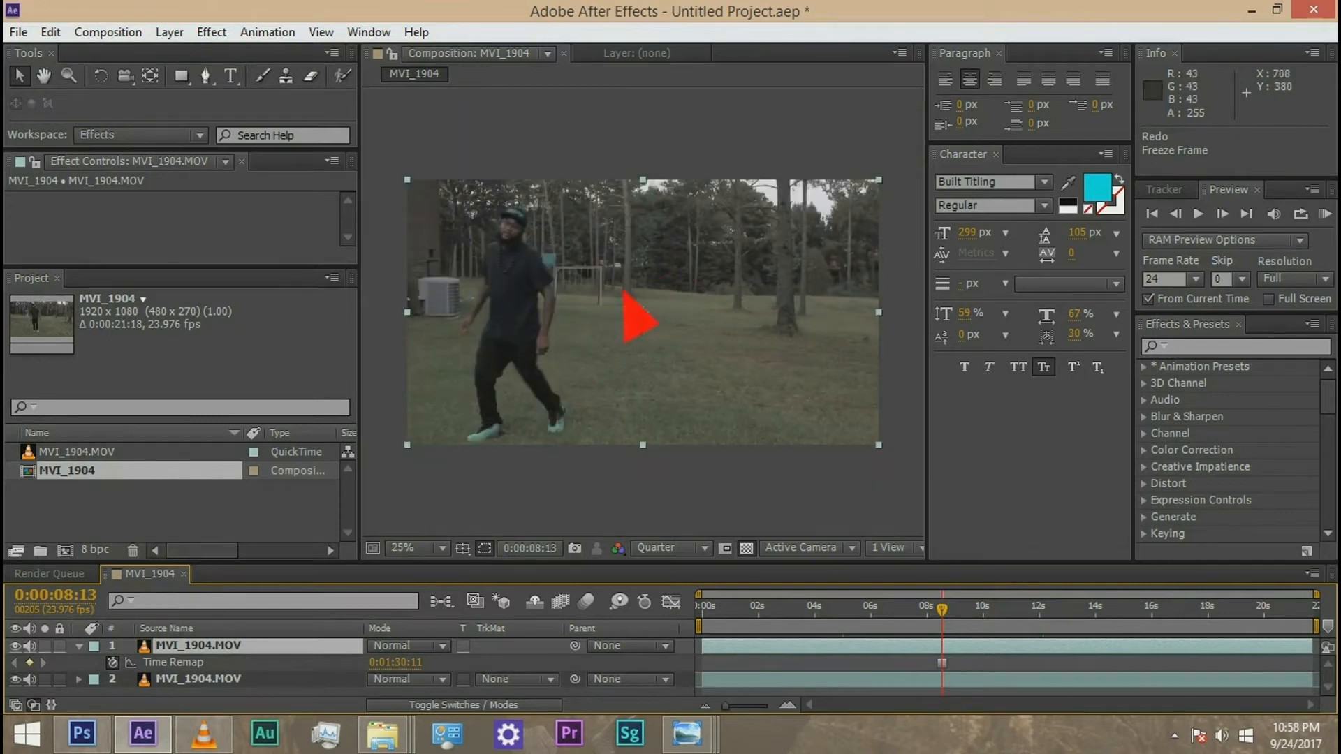
drag(642, 323, 627, 363)
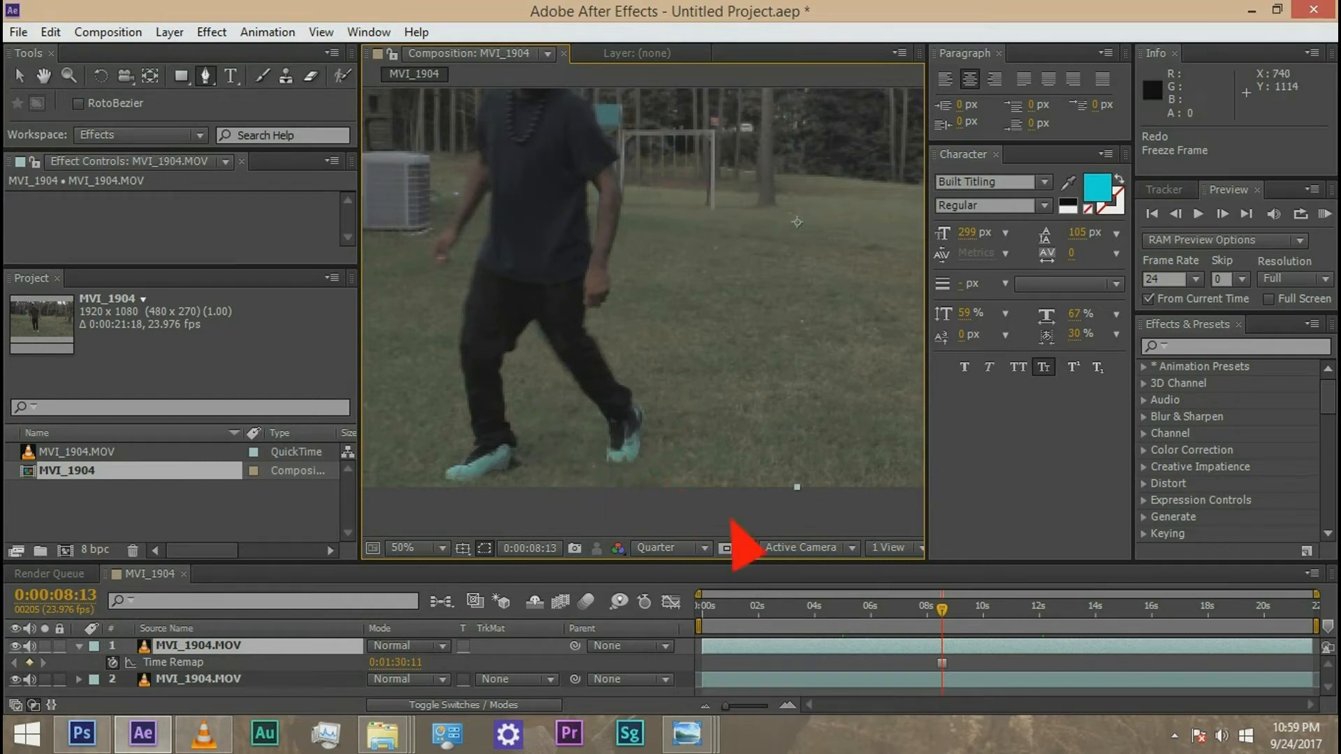
- Set Full resolution and trace a RotoBezier mask around the frozen dancer on the top layer
click(669, 548)
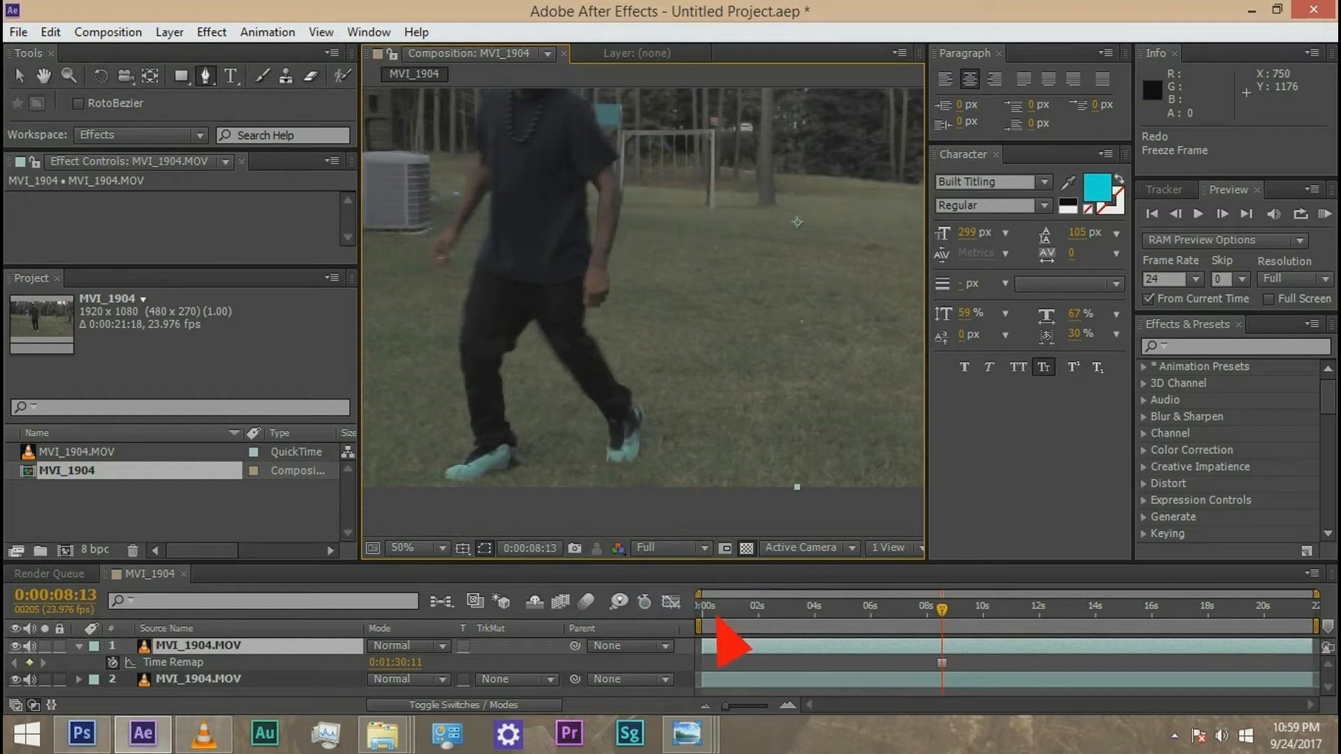
click(416, 547)
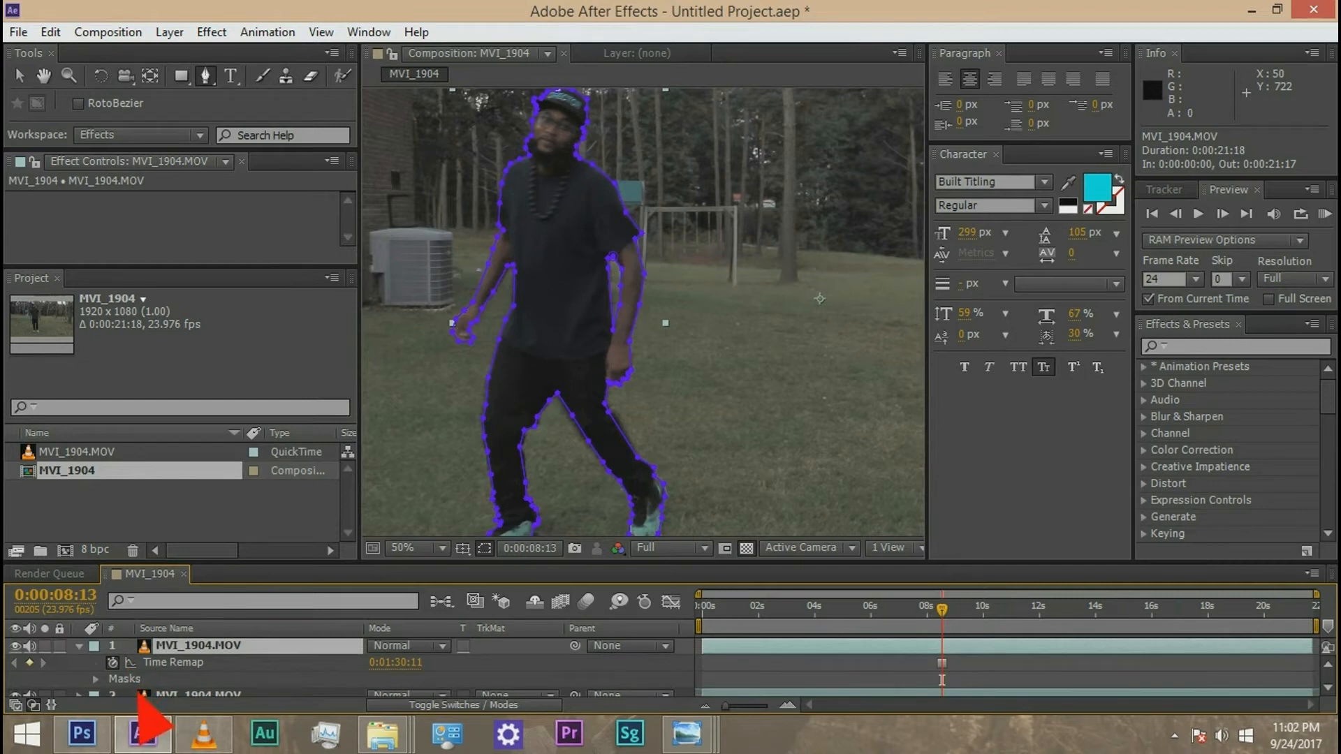
click(93, 679)
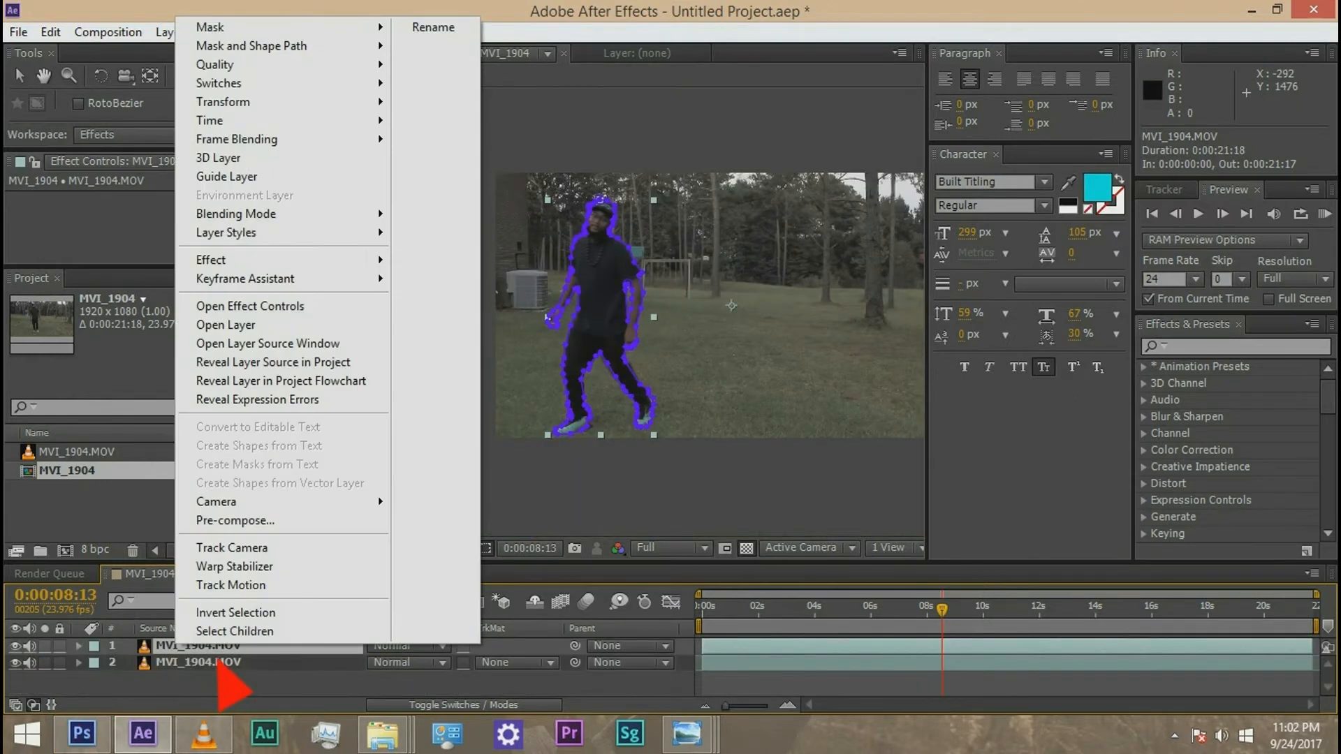
mouse_move(203, 631)
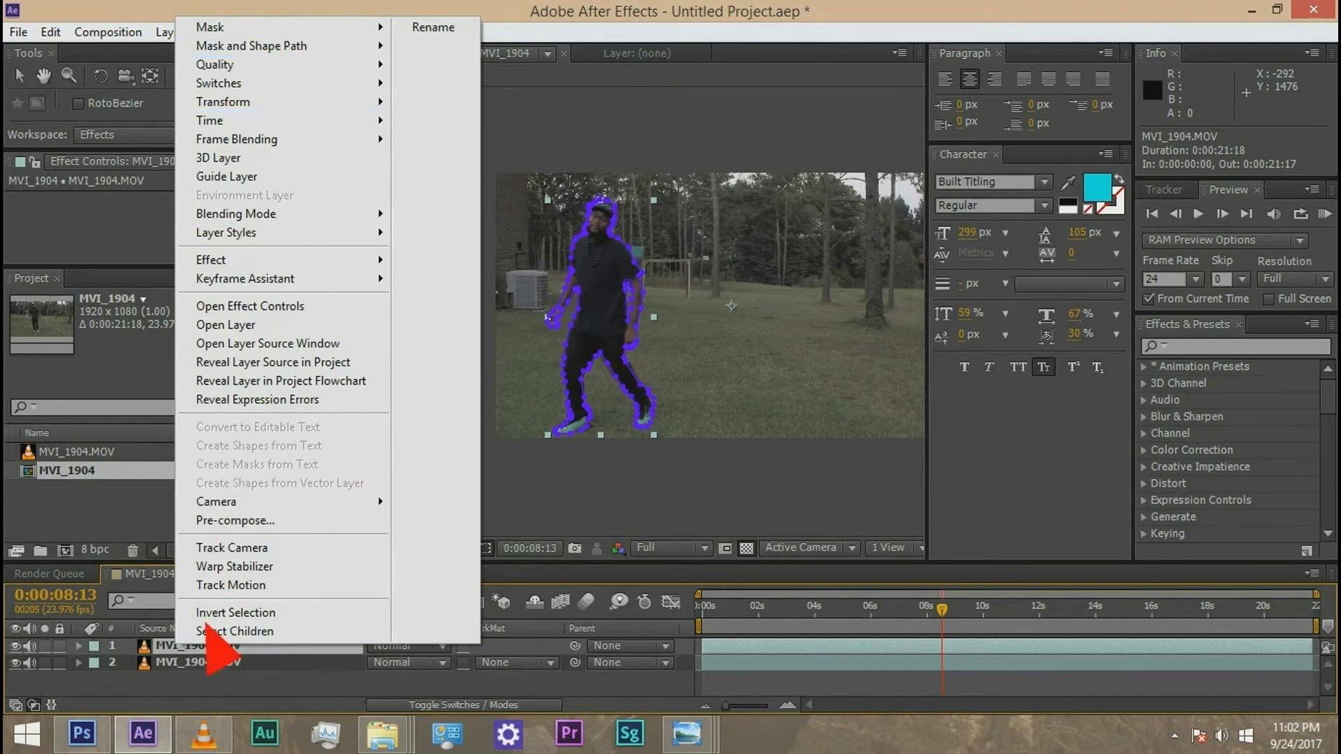
mouse_move(235, 521)
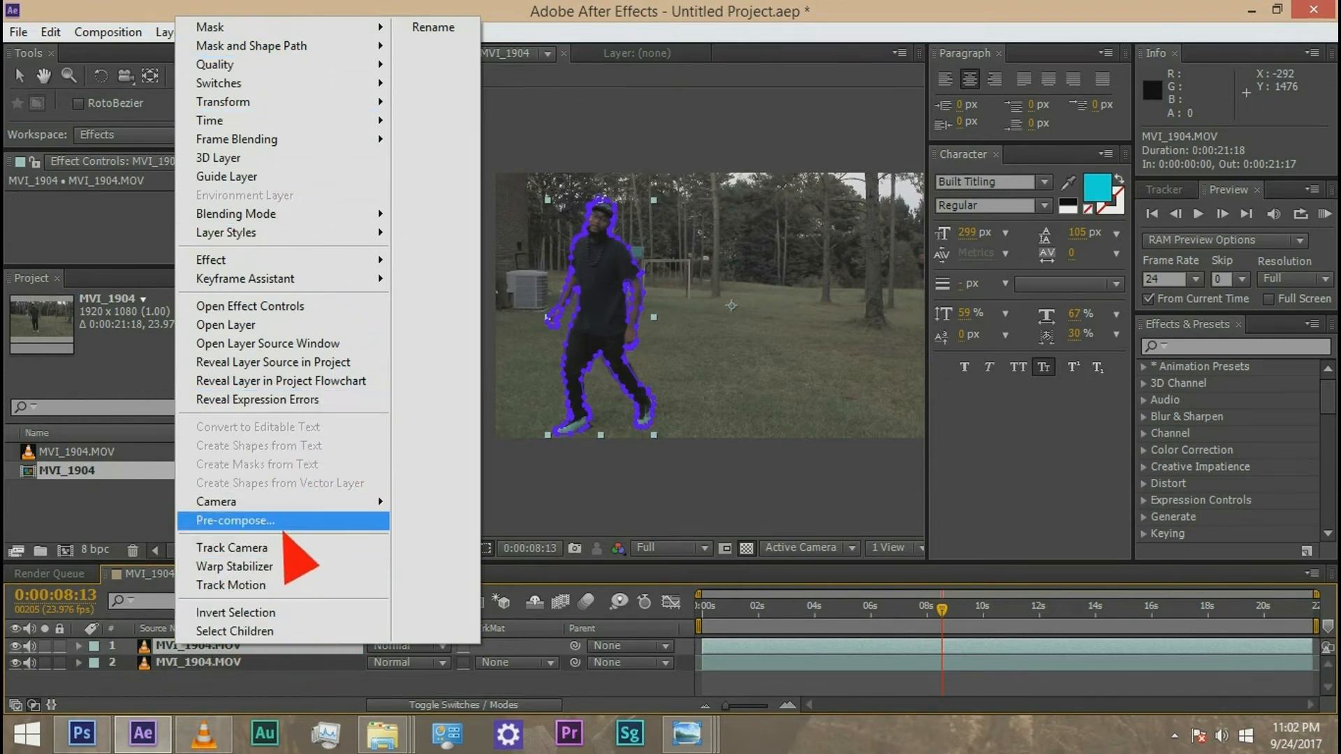
- Pre-compose the masked layer as 'cut 1', then clear it from the MVI_1904 timeline
click(235, 521)
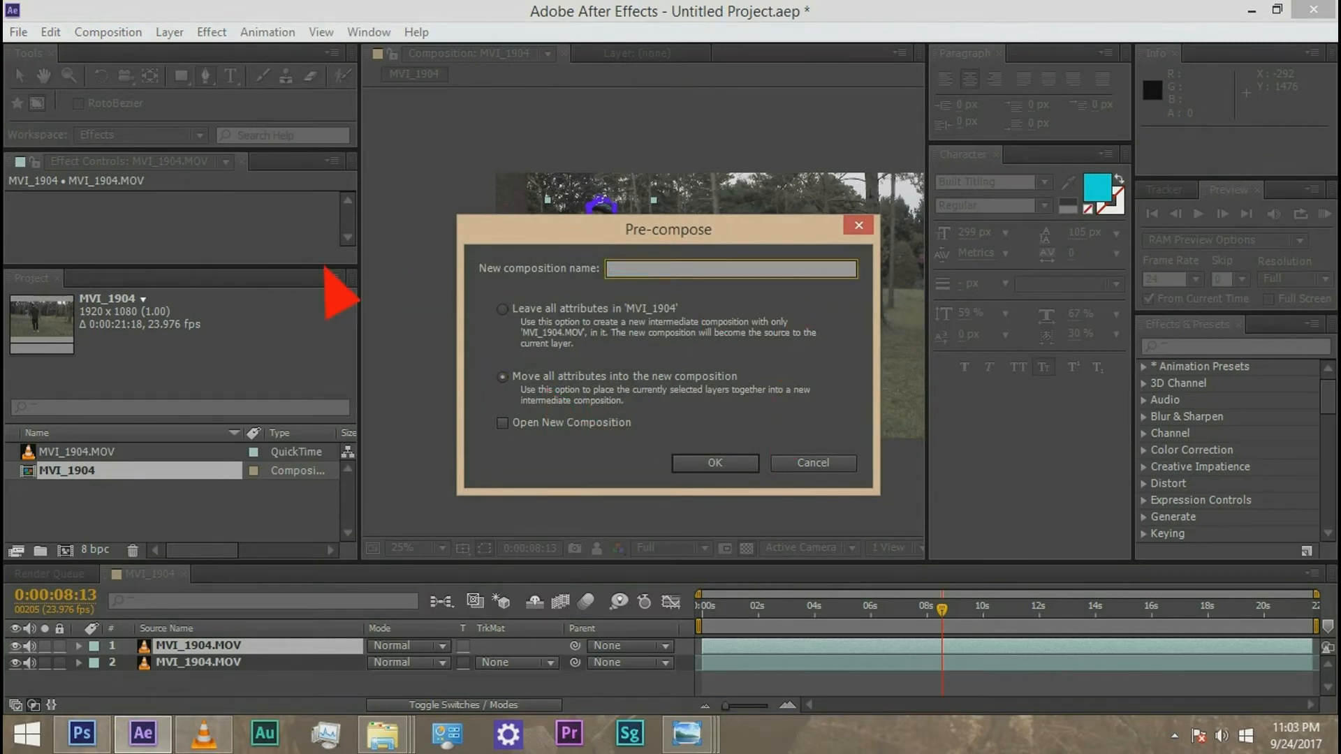
text(cut 1)
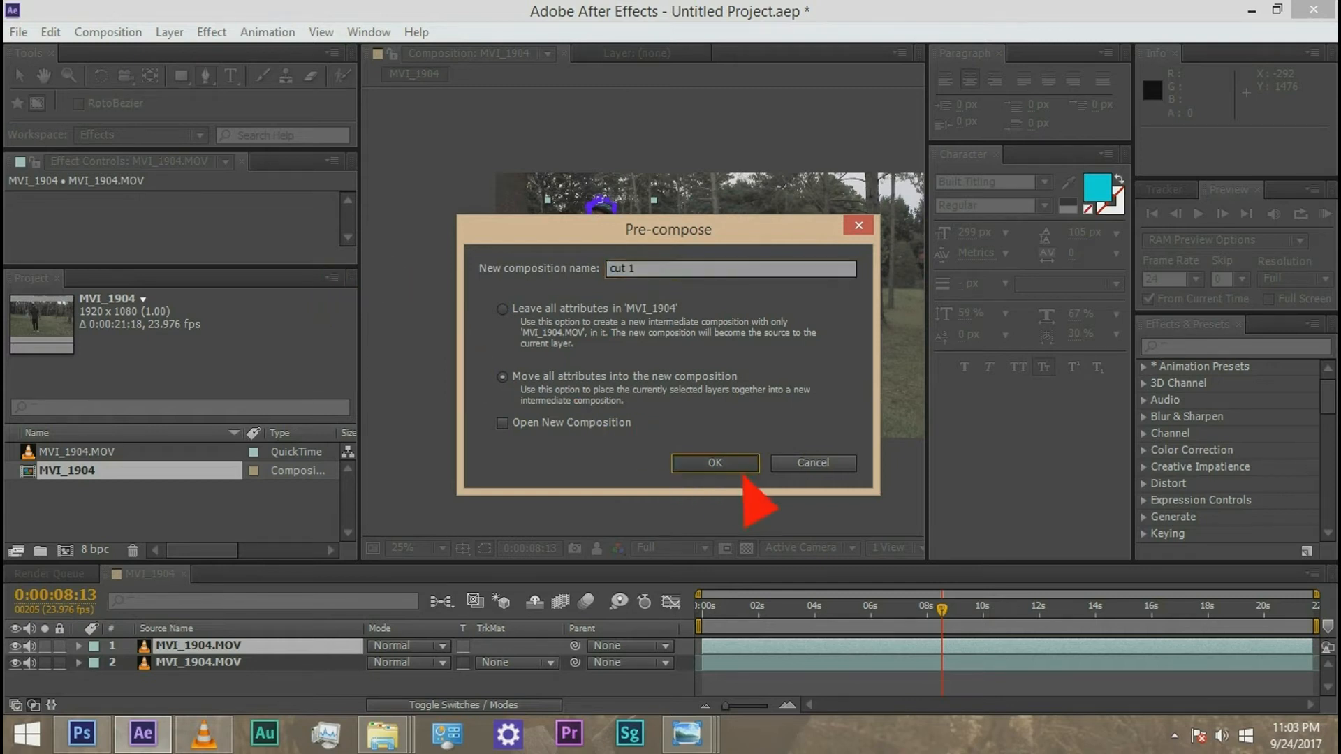
click(714, 463)
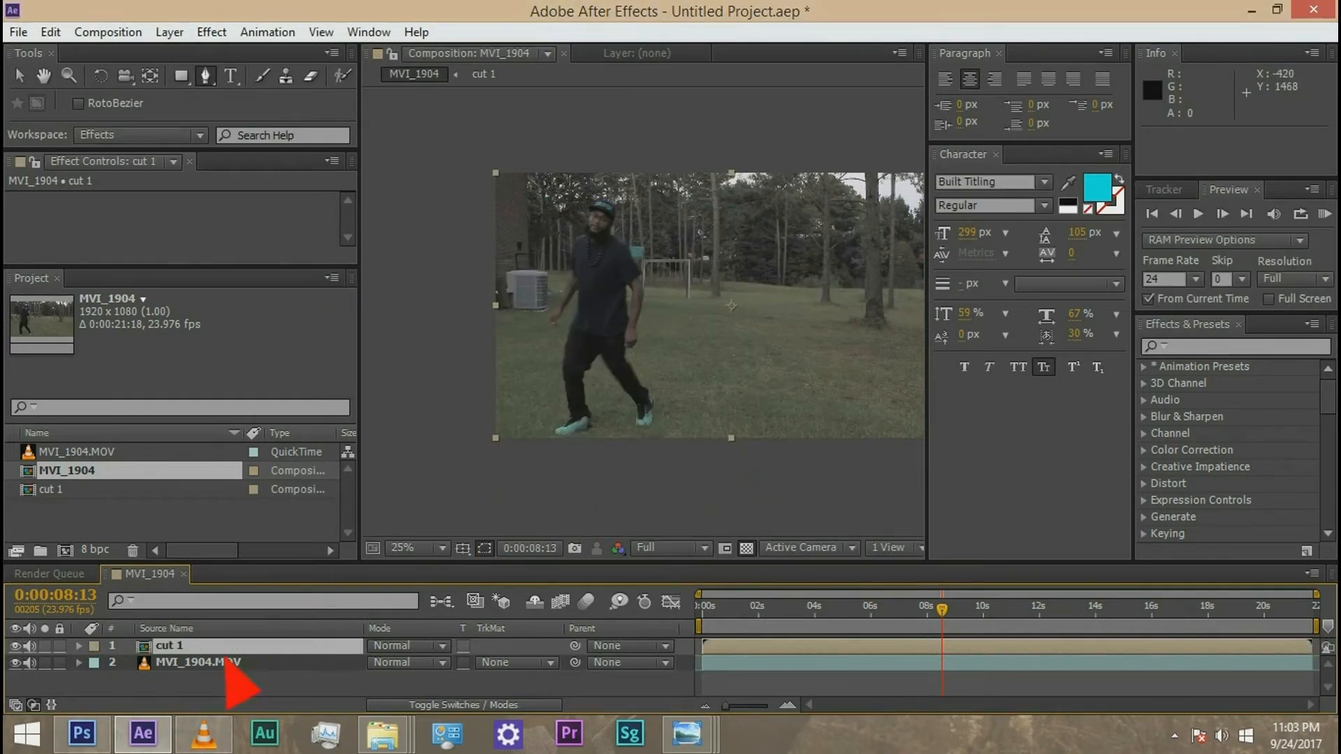
right_click(170, 646)
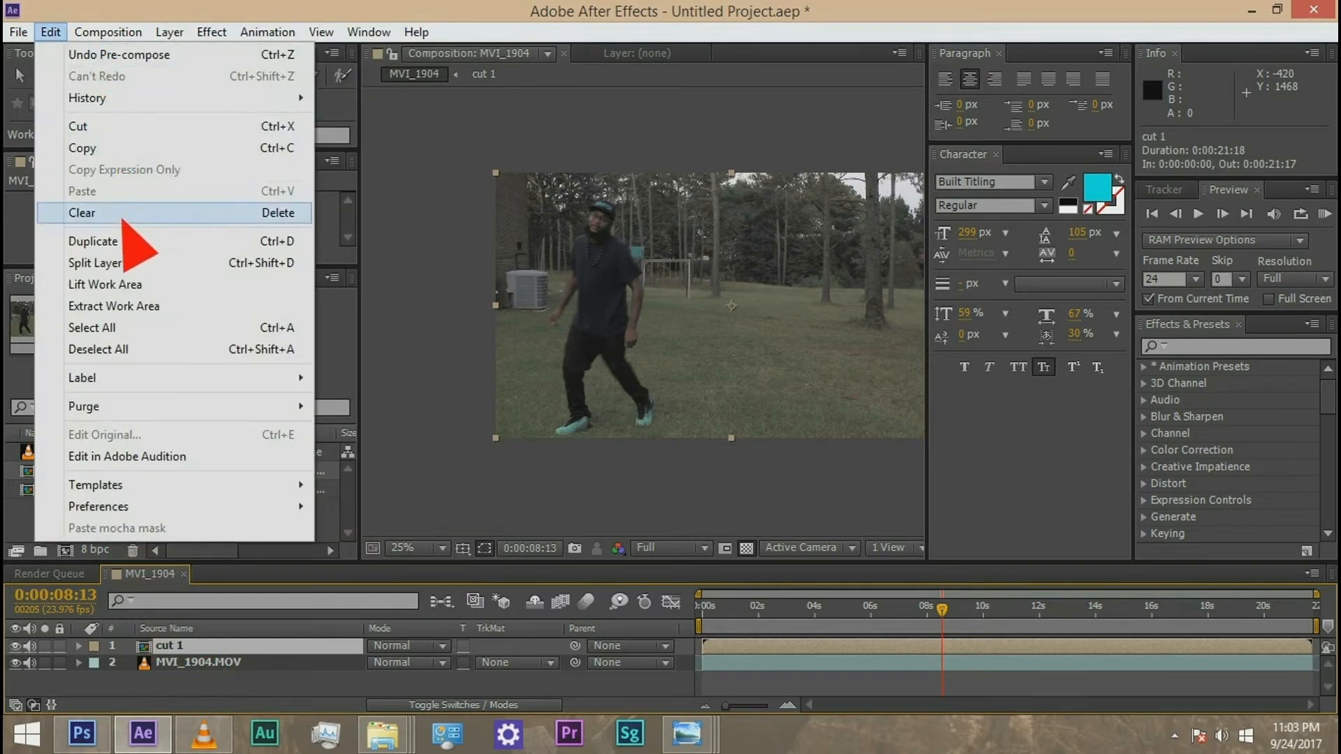
click(82, 213)
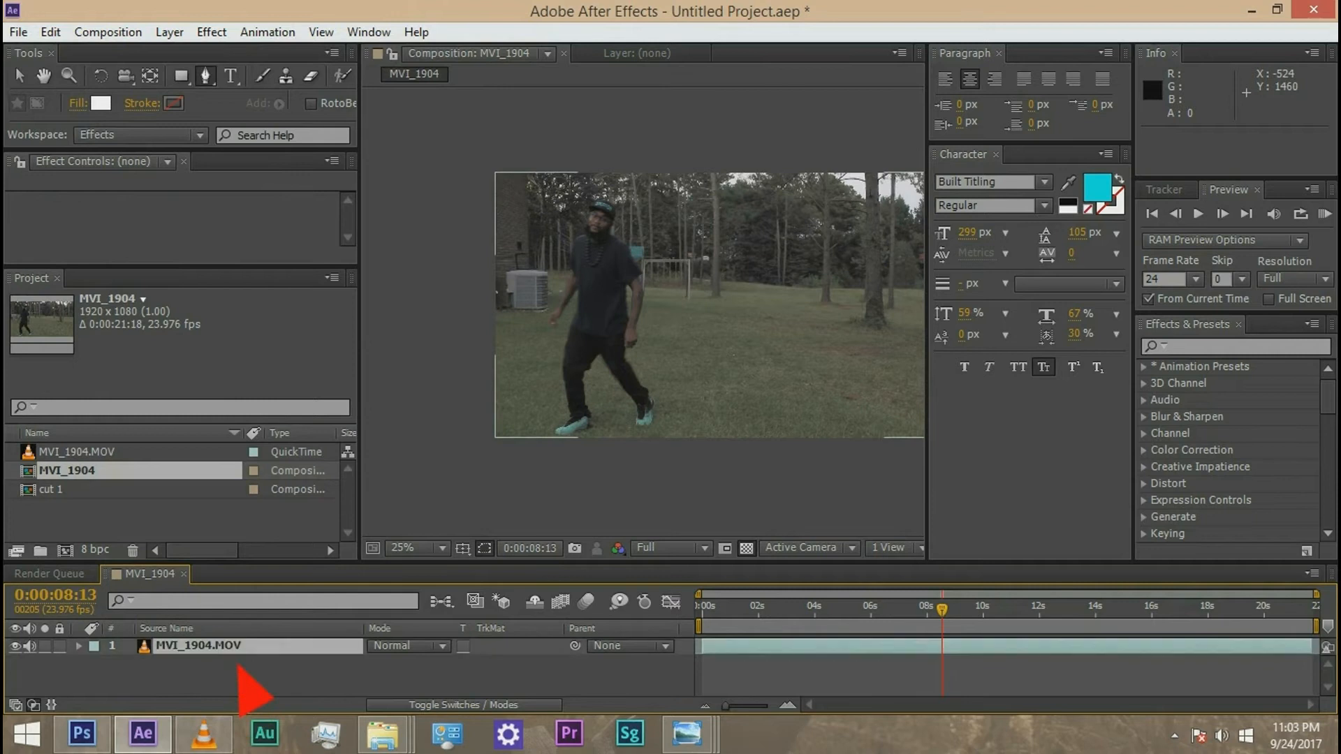
click(267, 31)
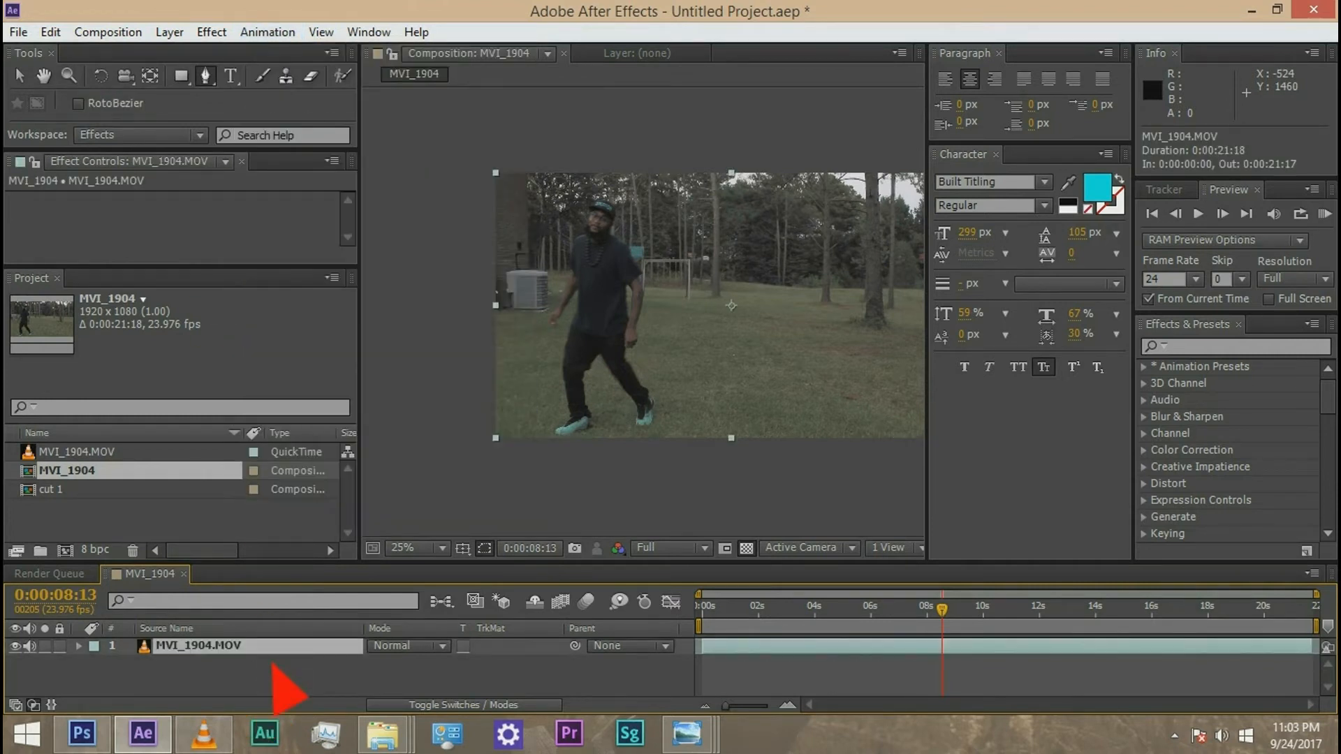
- Run Track Camera on the MVI_1904.MOV layer to solve the 3D scene
click(267, 32)
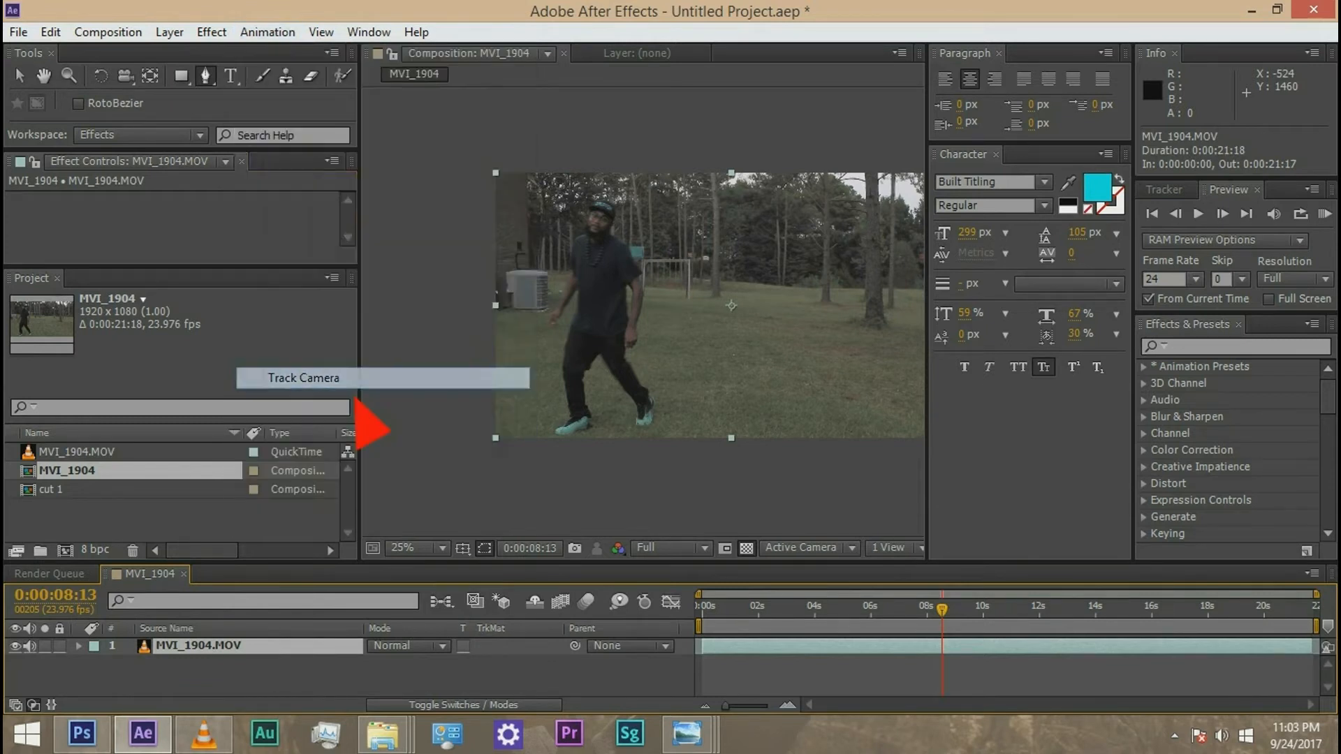
click(303, 378)
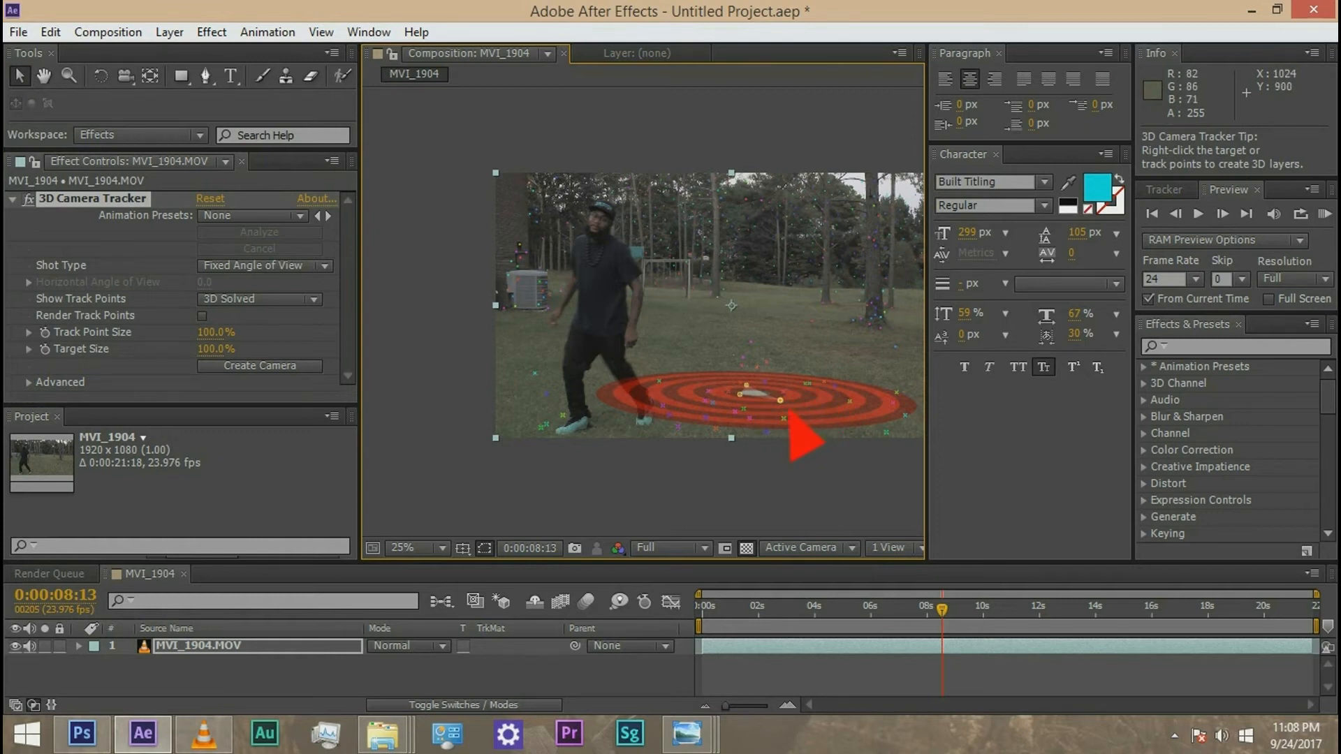
- Create Track Solid 1 and a 3D Tracker Camera from the ground track target
right_click(776, 398)
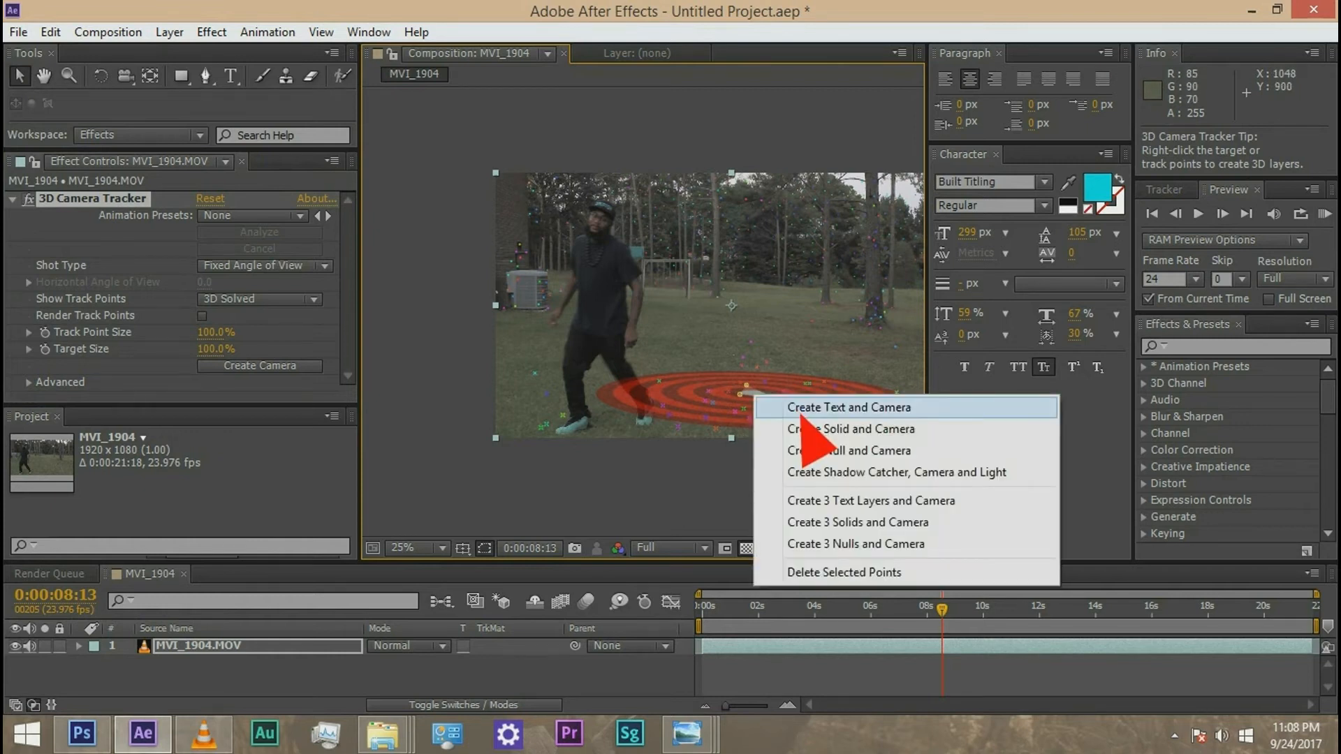
mouse_move(850, 450)
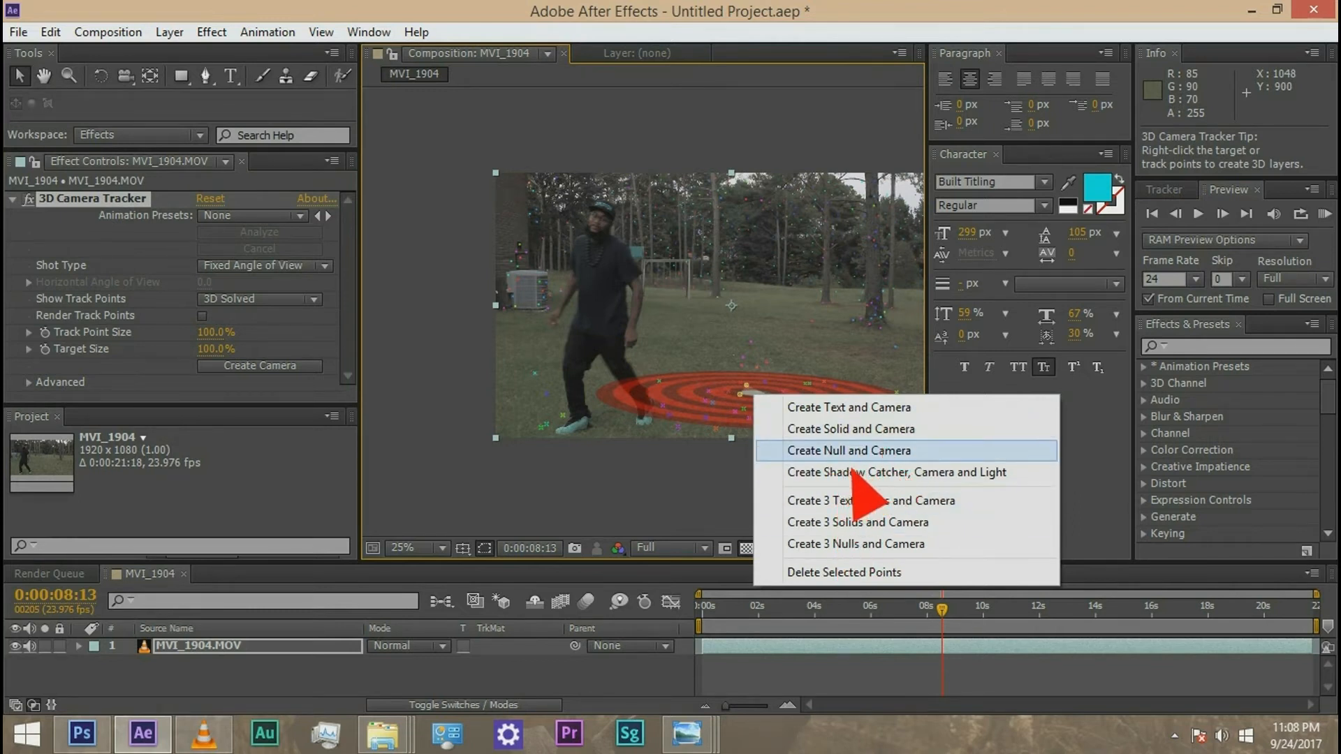
mouse_move(865, 445)
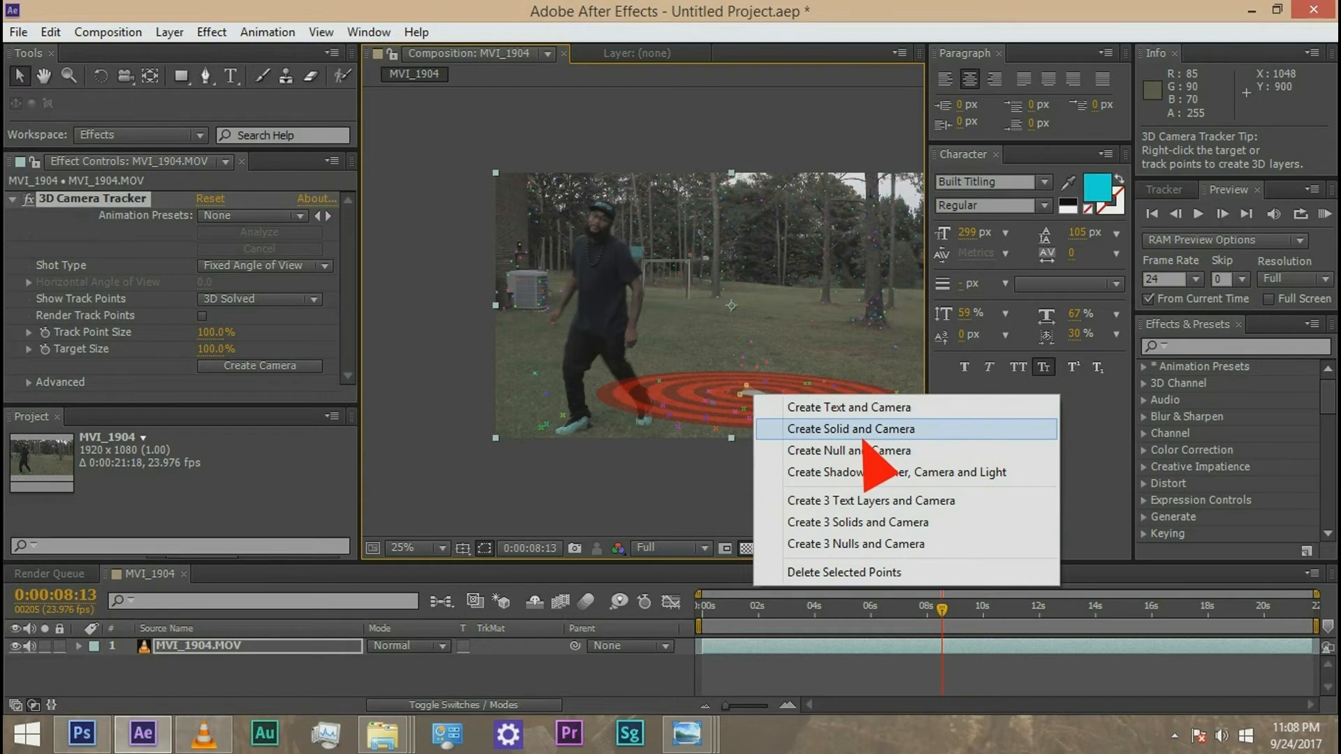
click(852, 429)
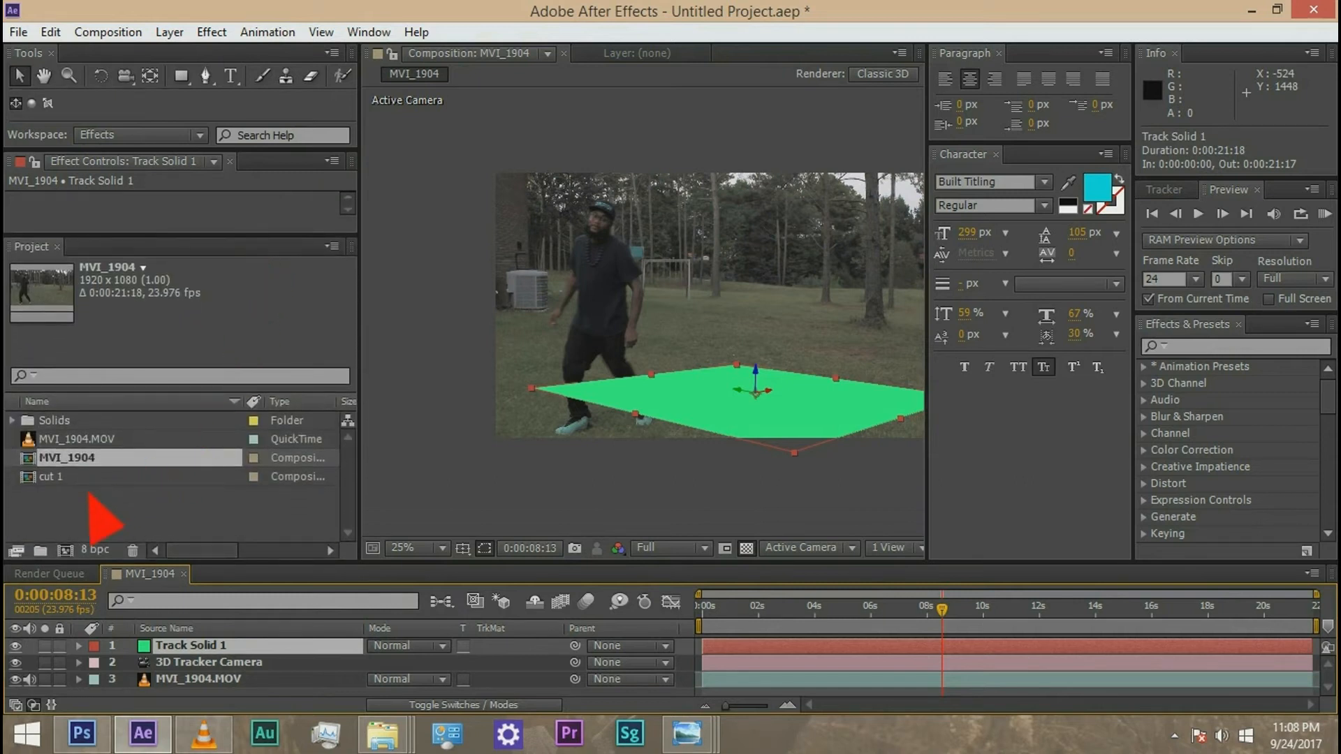
- Alt-drag the cut 1 pre-comp onto Track Solid 1 to replace it
click(51, 476)
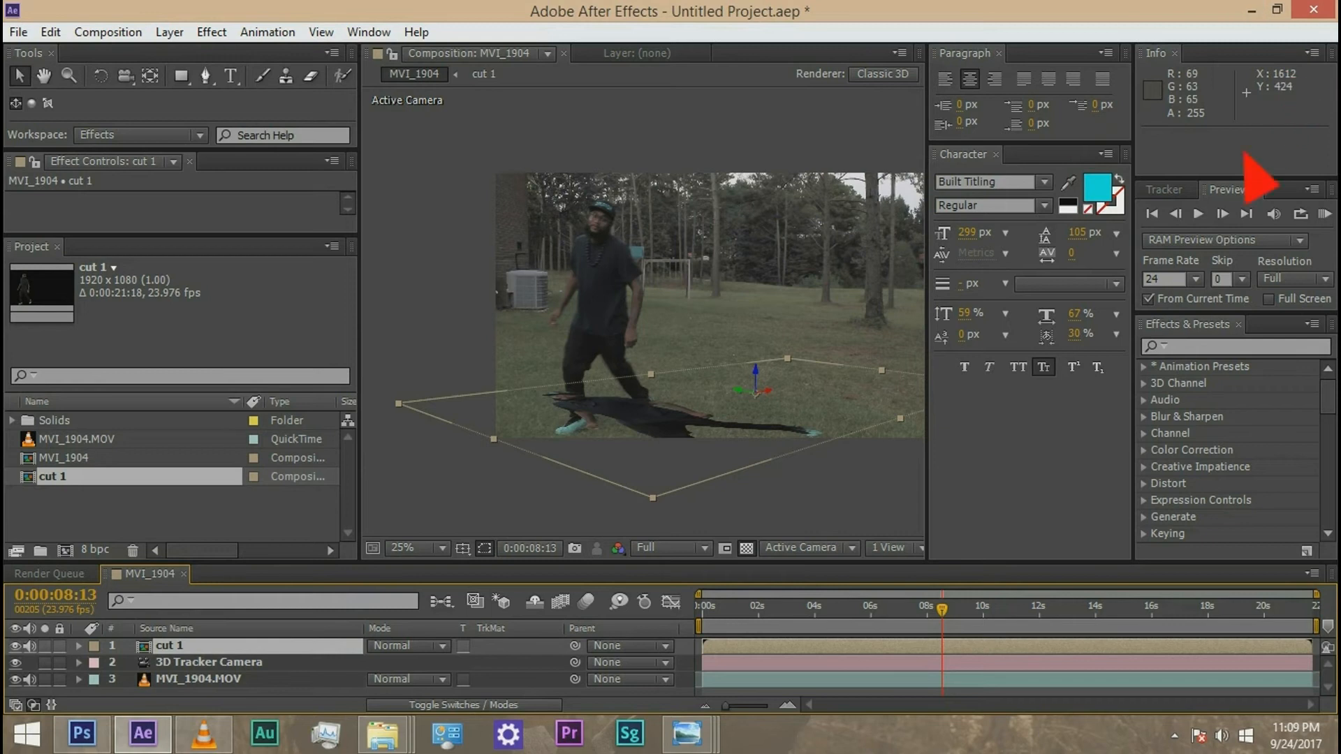
mouse_move(596, 463)
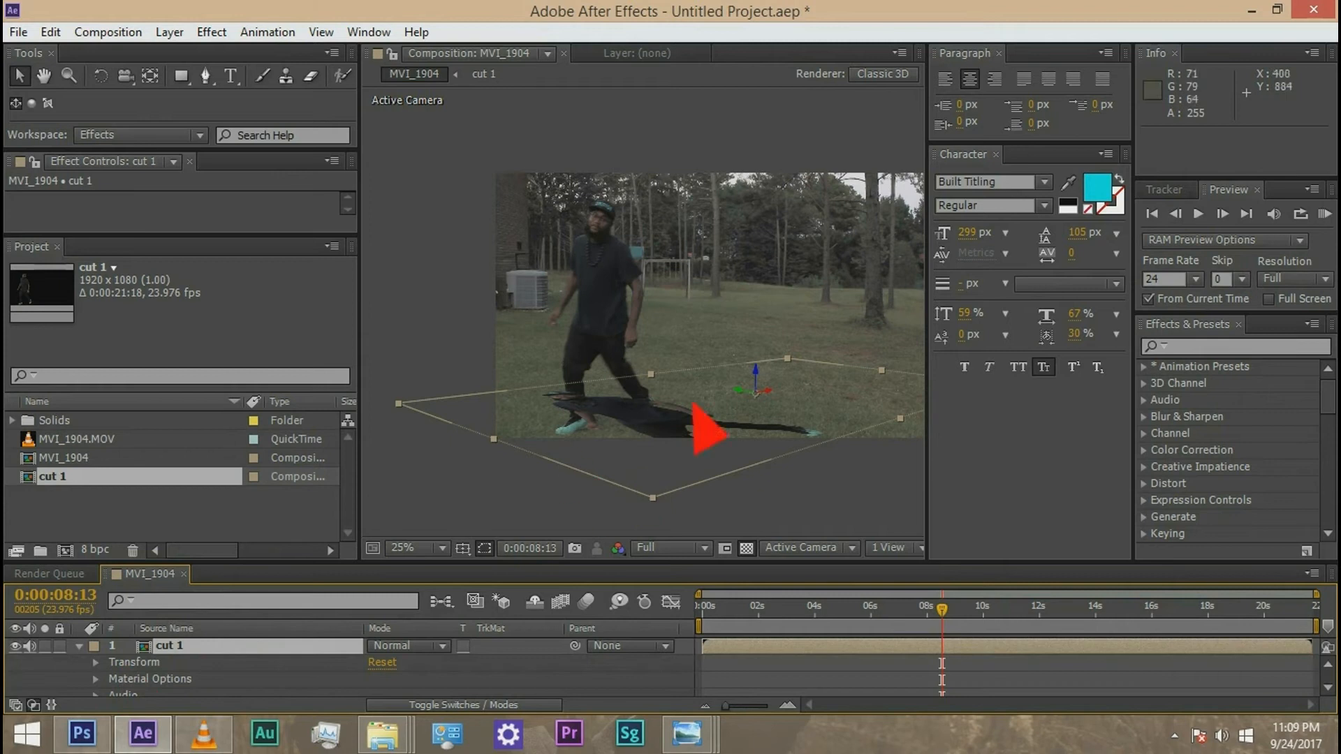
mouse_move(189, 621)
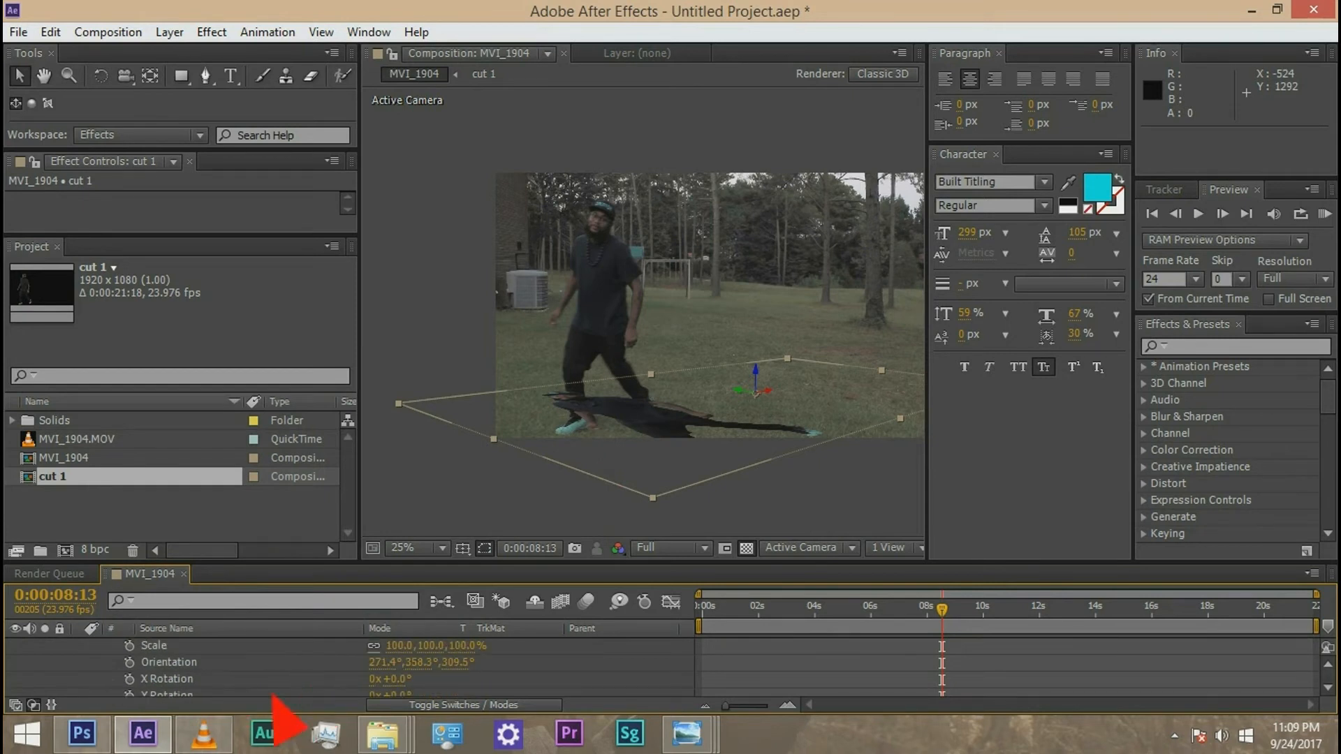
- Set cut 1's X Rotation to 89° and its Scale to 92%
click(400, 678)
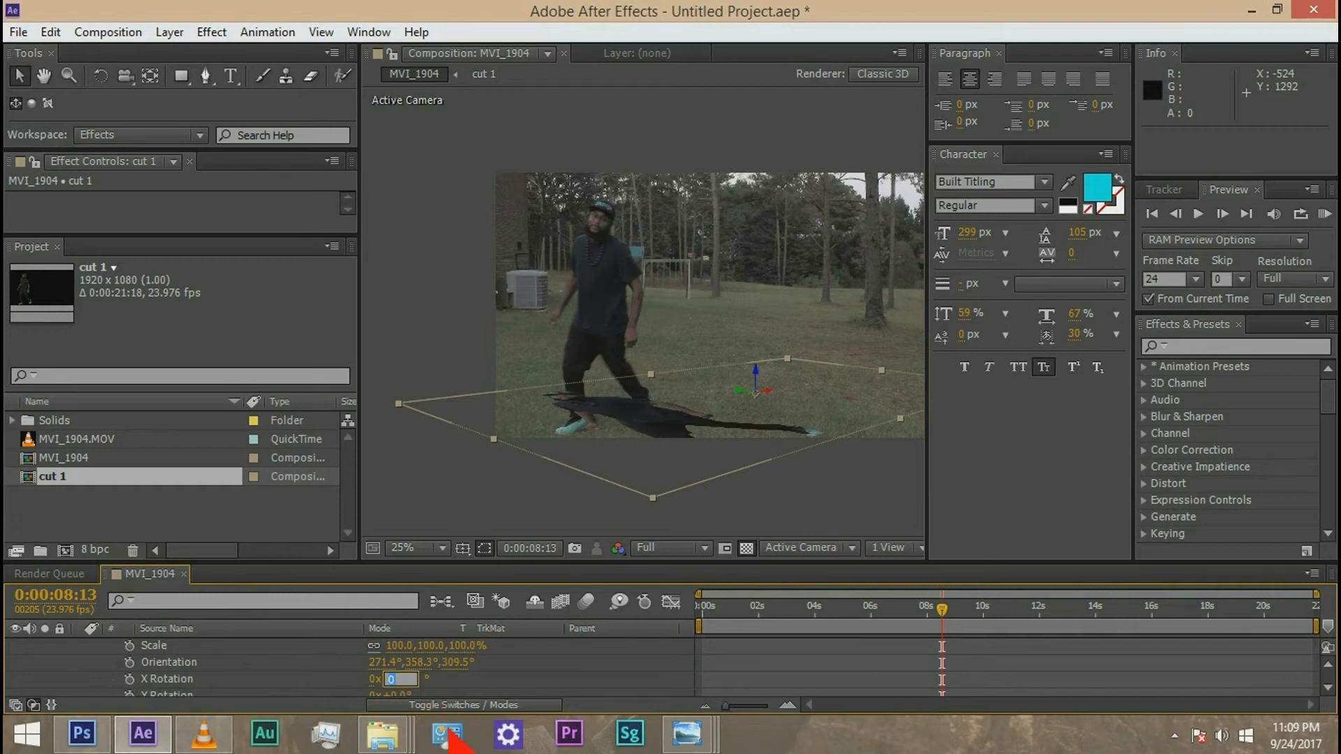
mouse_move(373, 646)
text(+90)
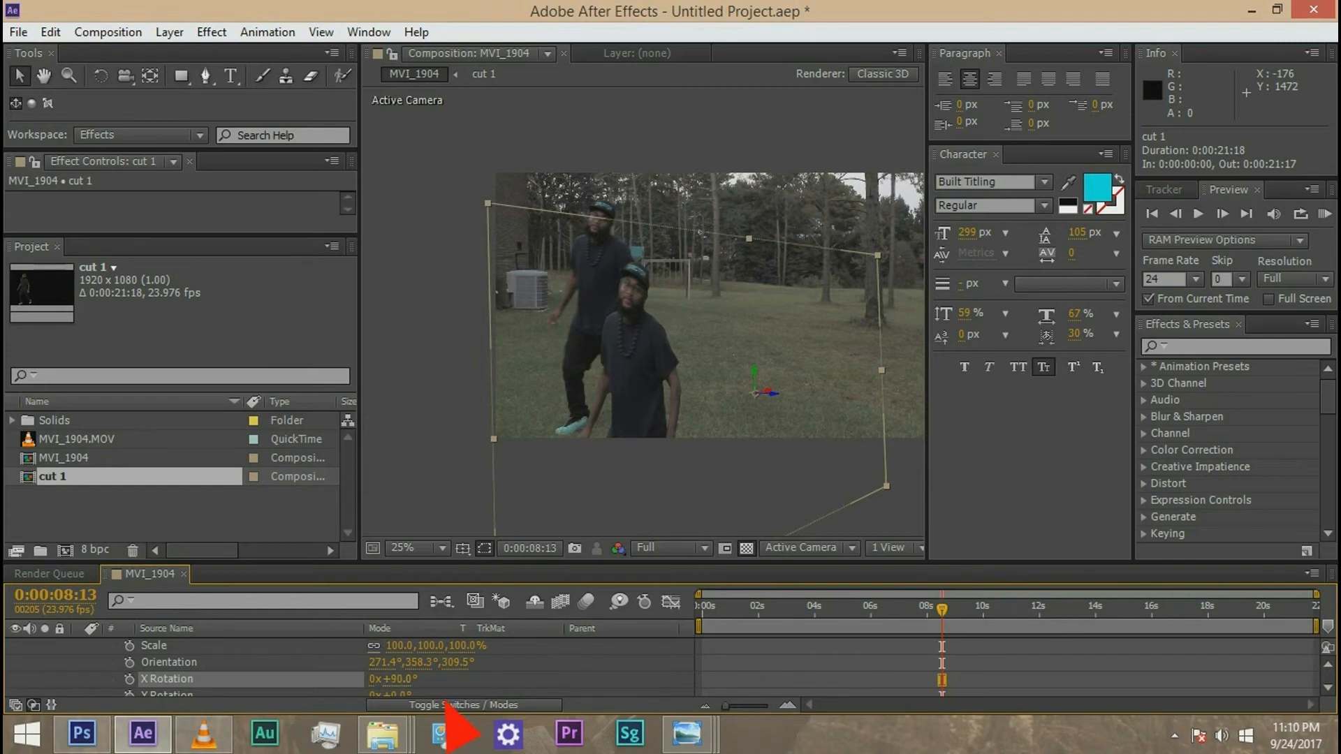
double_click(398, 679)
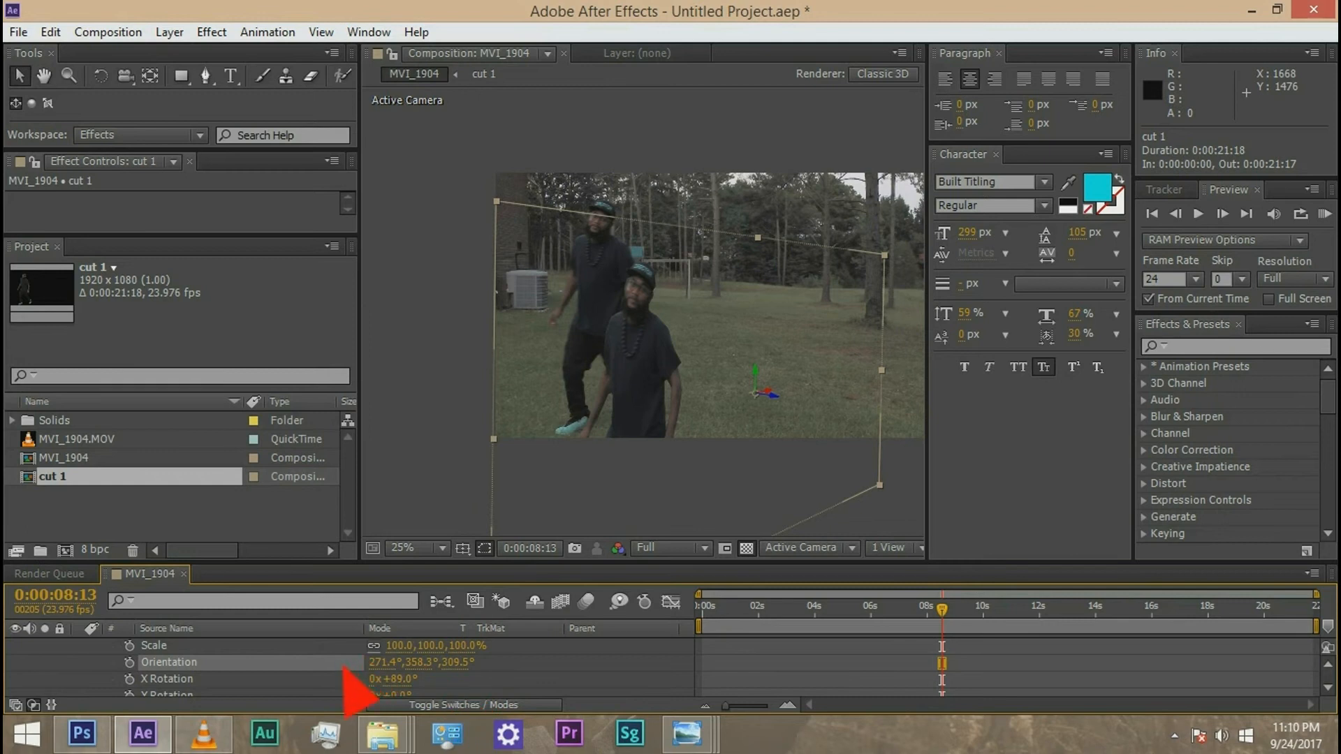
scroll(down, 3)
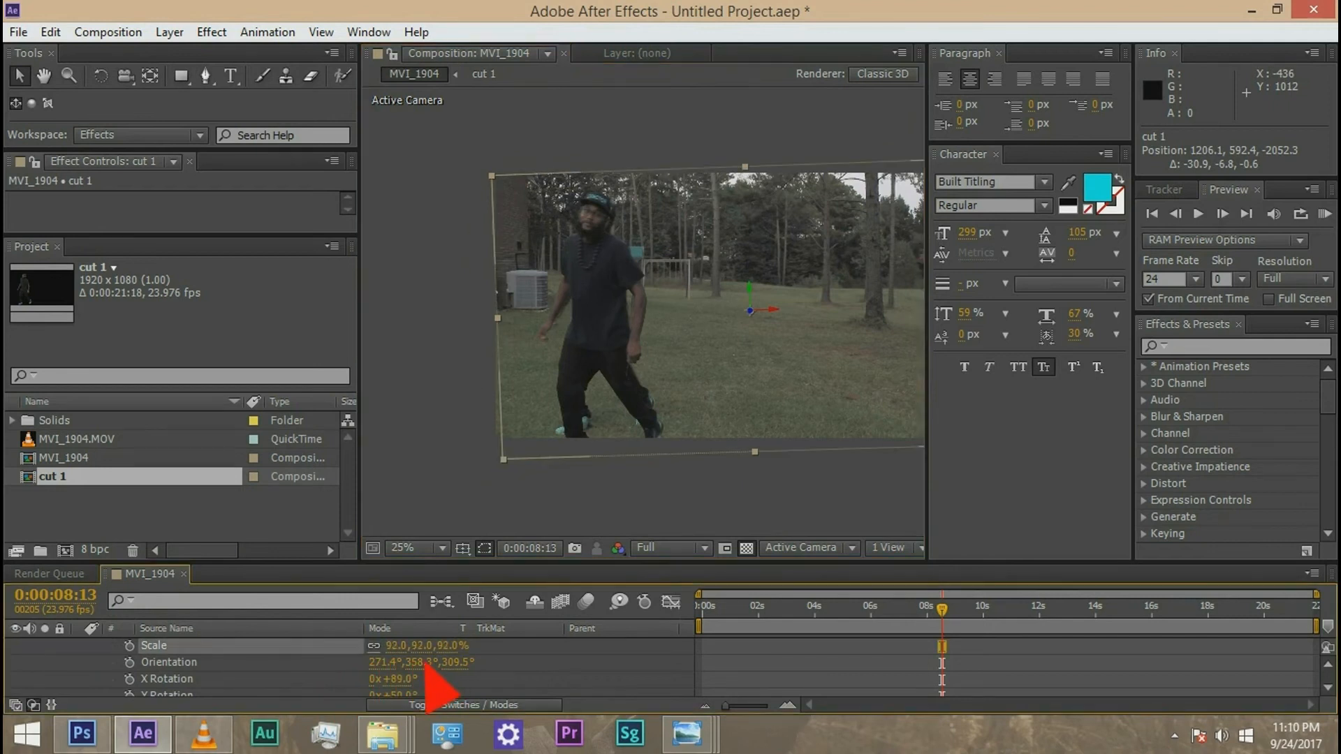
- Scale the cut 1 clone to 85% and align its position over the dancer
click(402, 547)
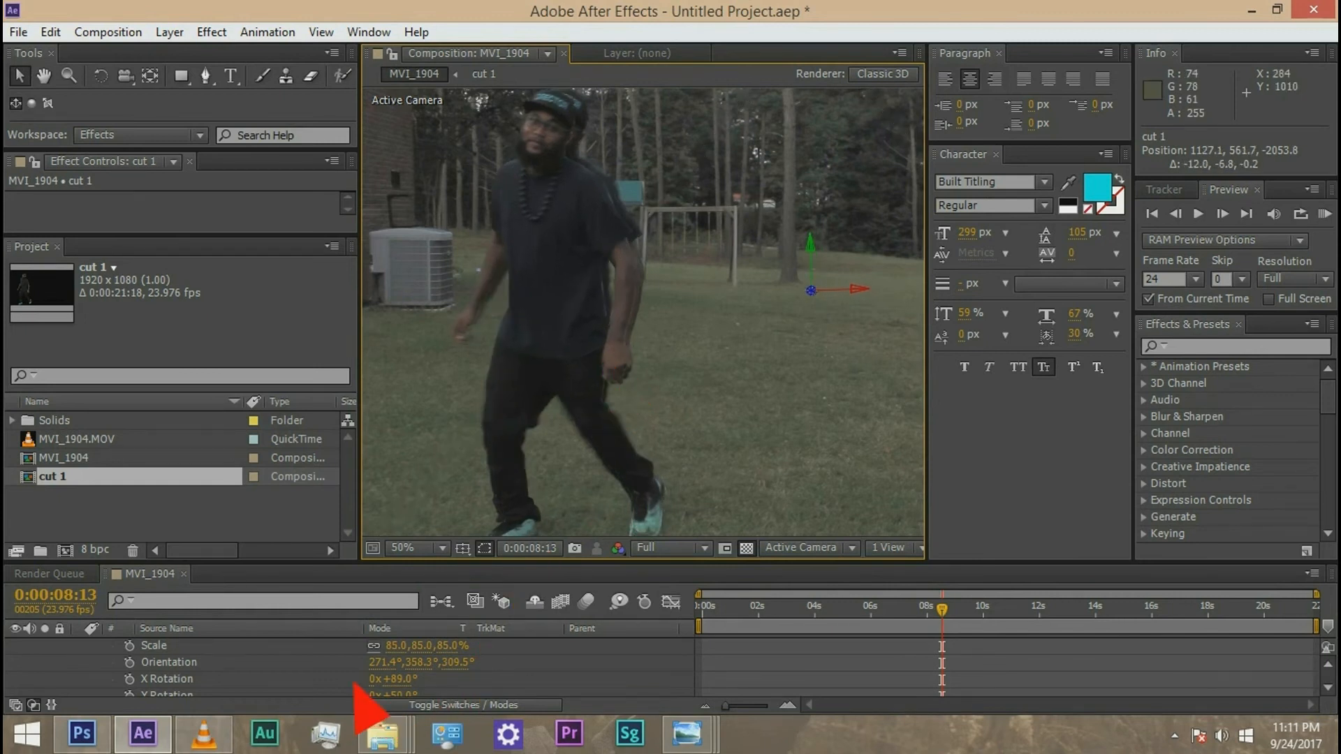
scroll(down, 3)
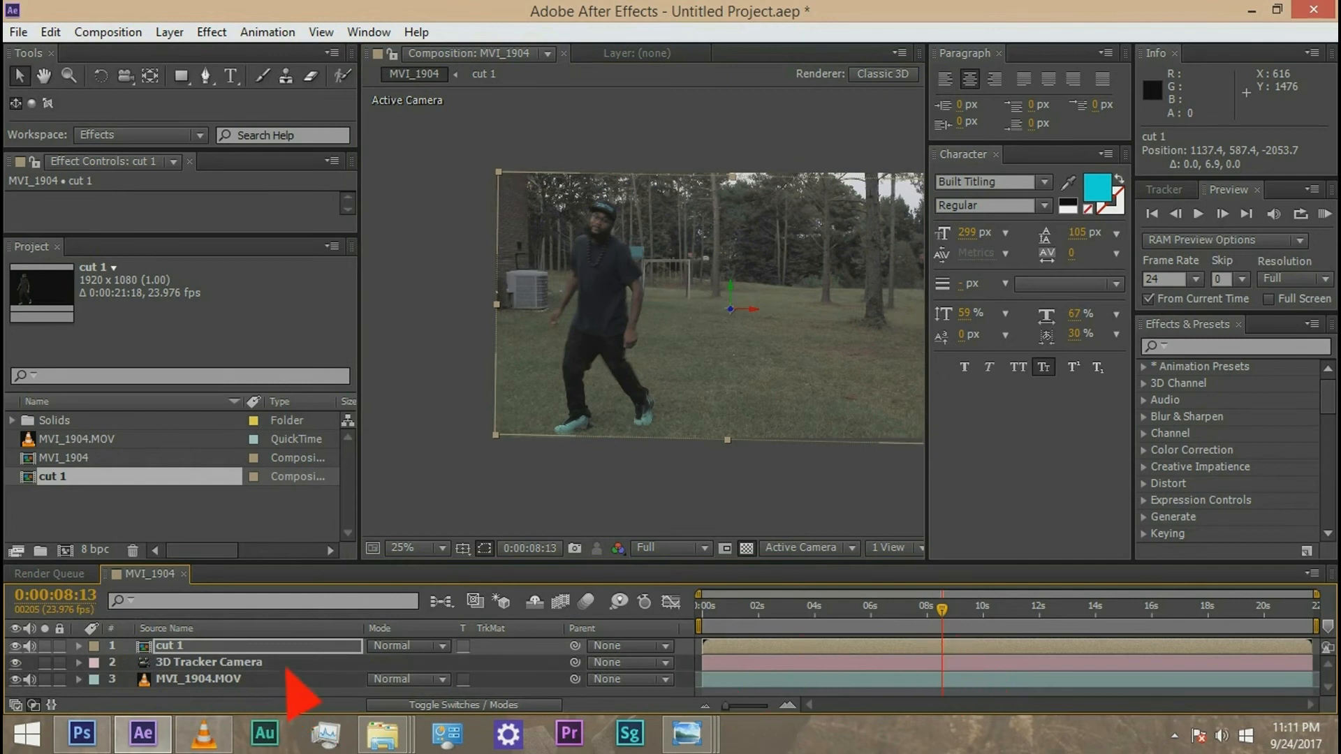
mouse_move(686, 364)
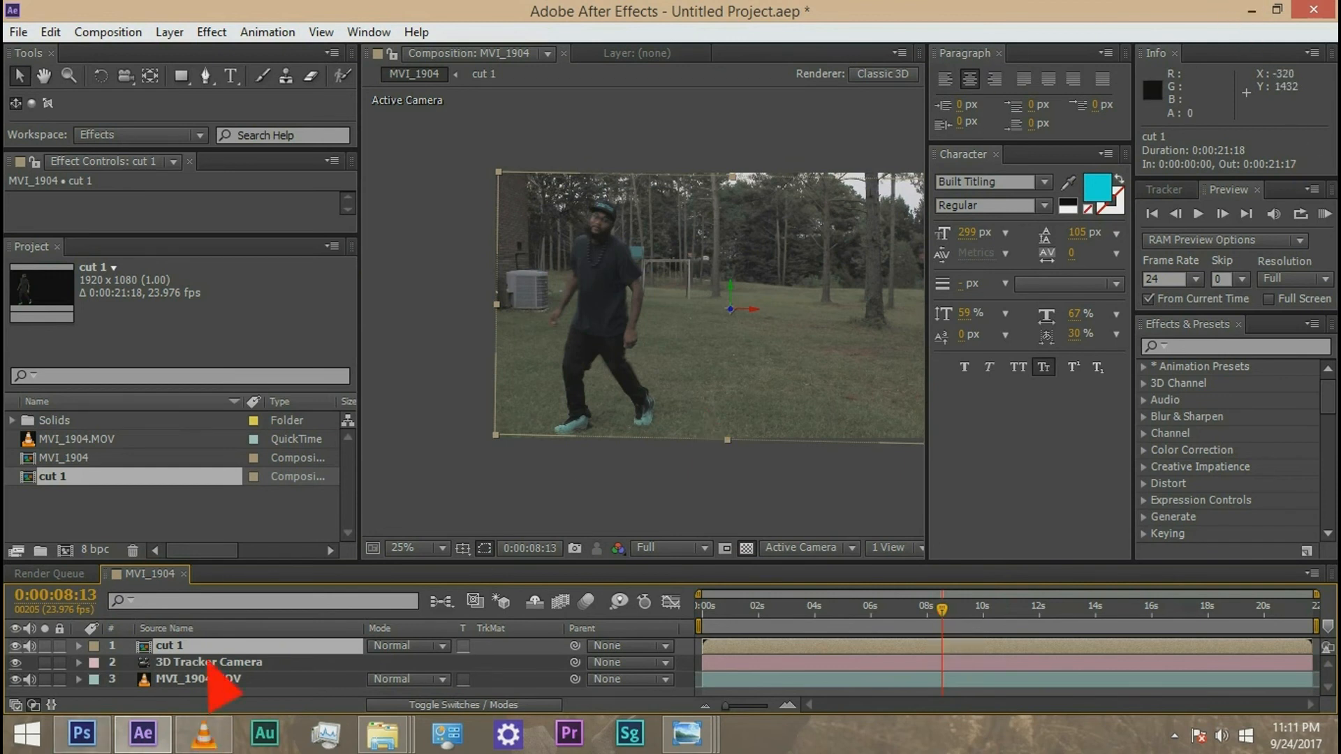
mouse_move(206, 666)
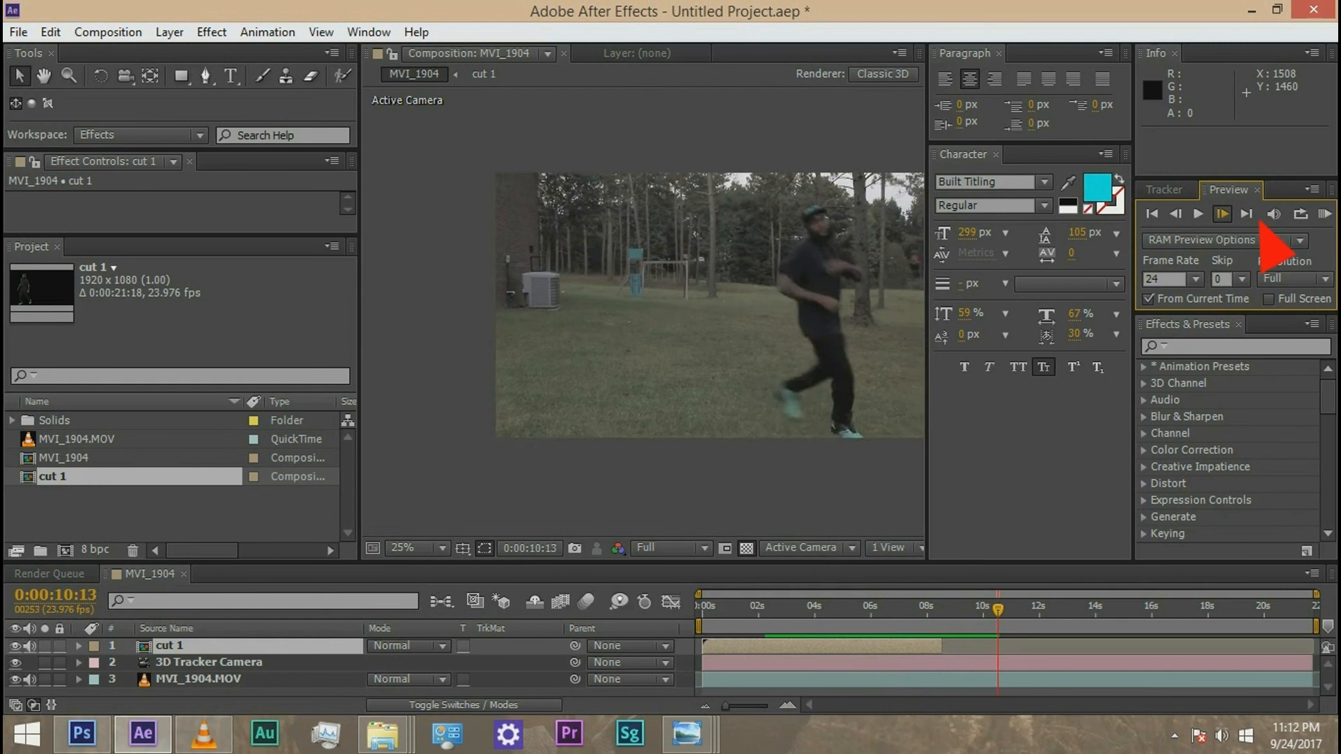
- Stop the RAM preview after watching the trimmed clone beside the dancer
click(1222, 215)
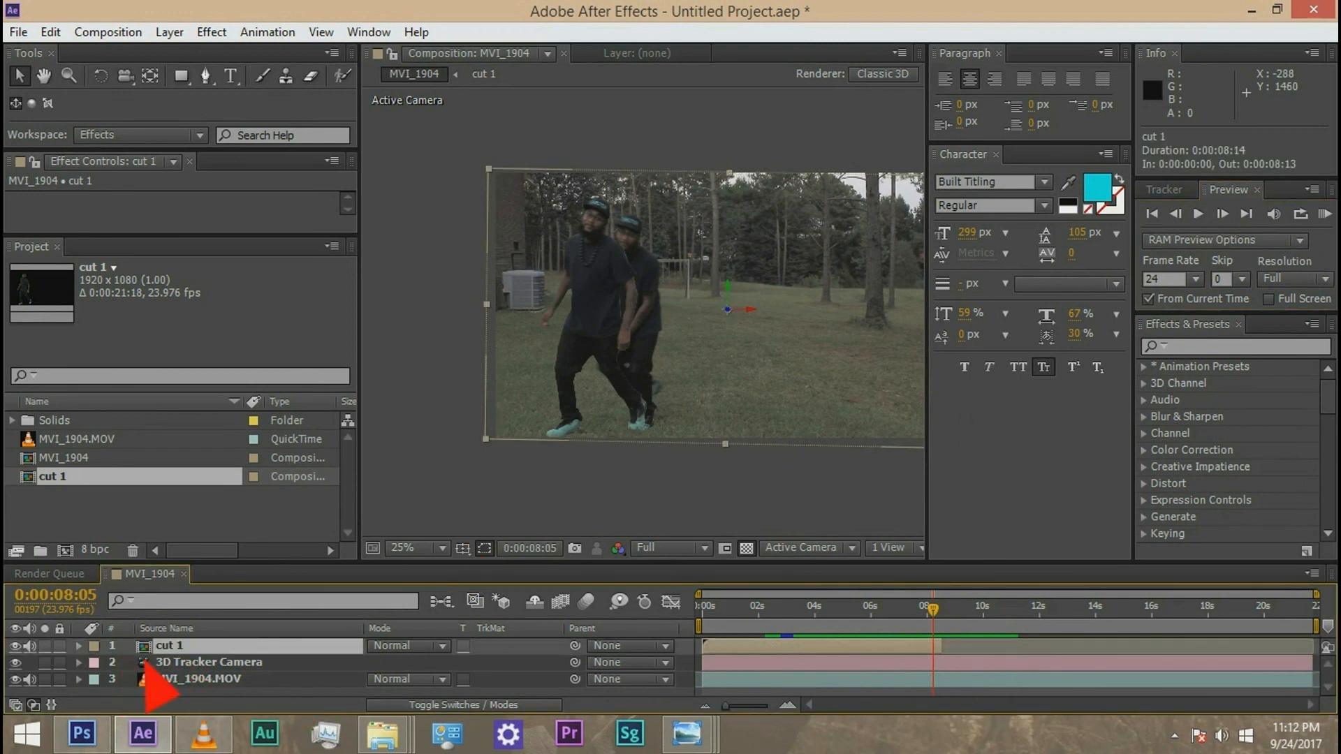
click(79, 646)
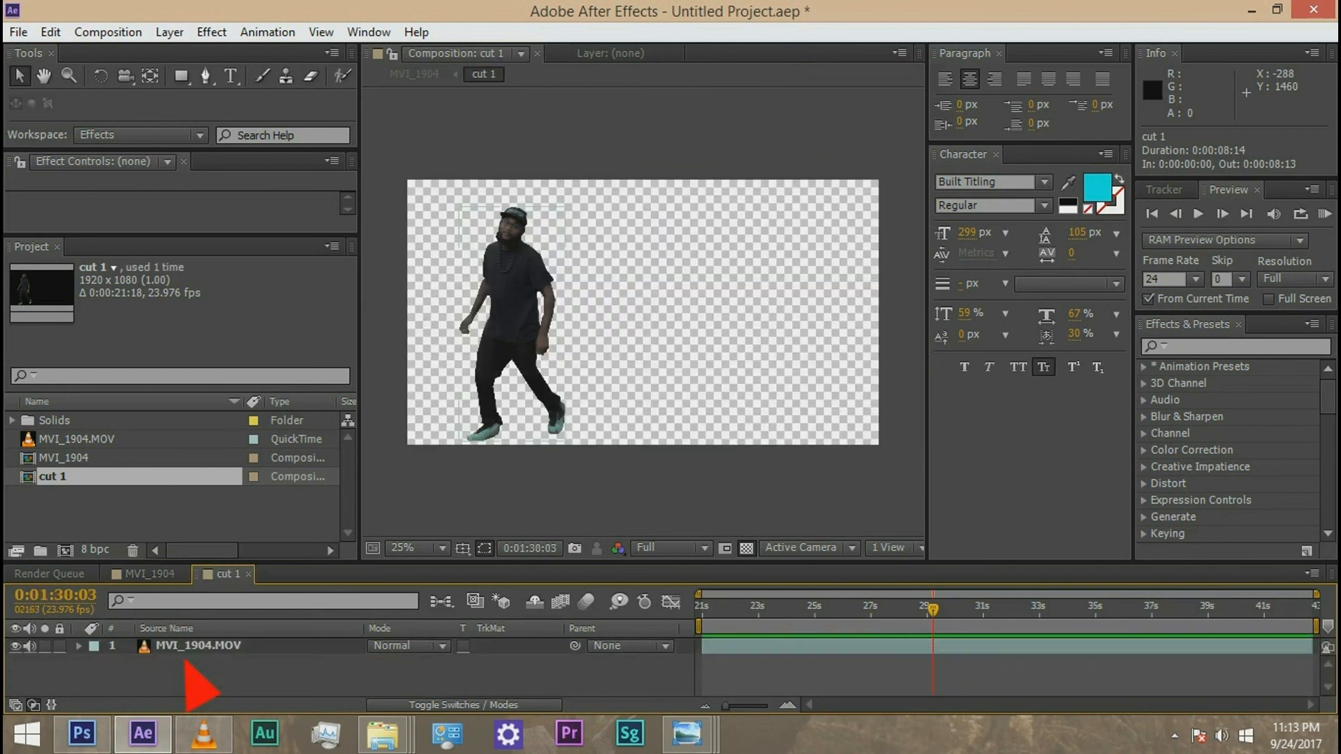
click(196, 646)
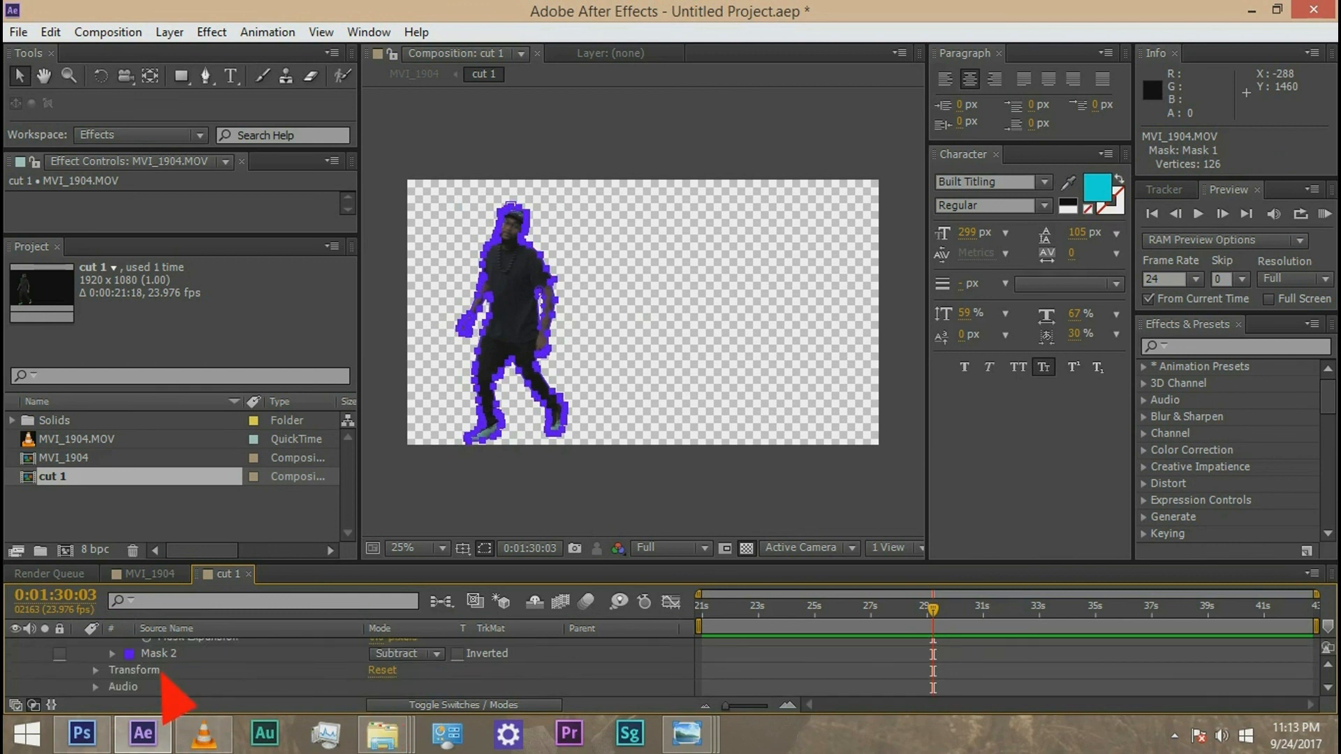
click(111, 653)
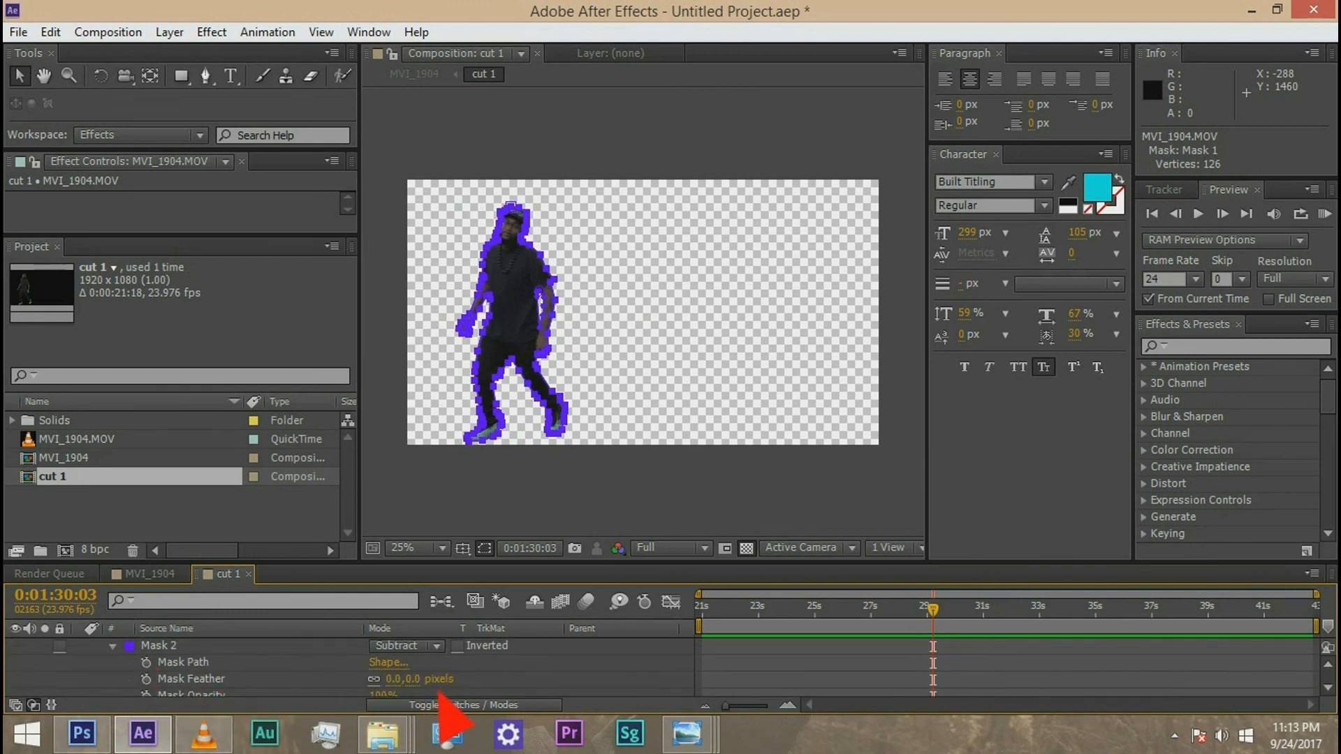
click(394, 679)
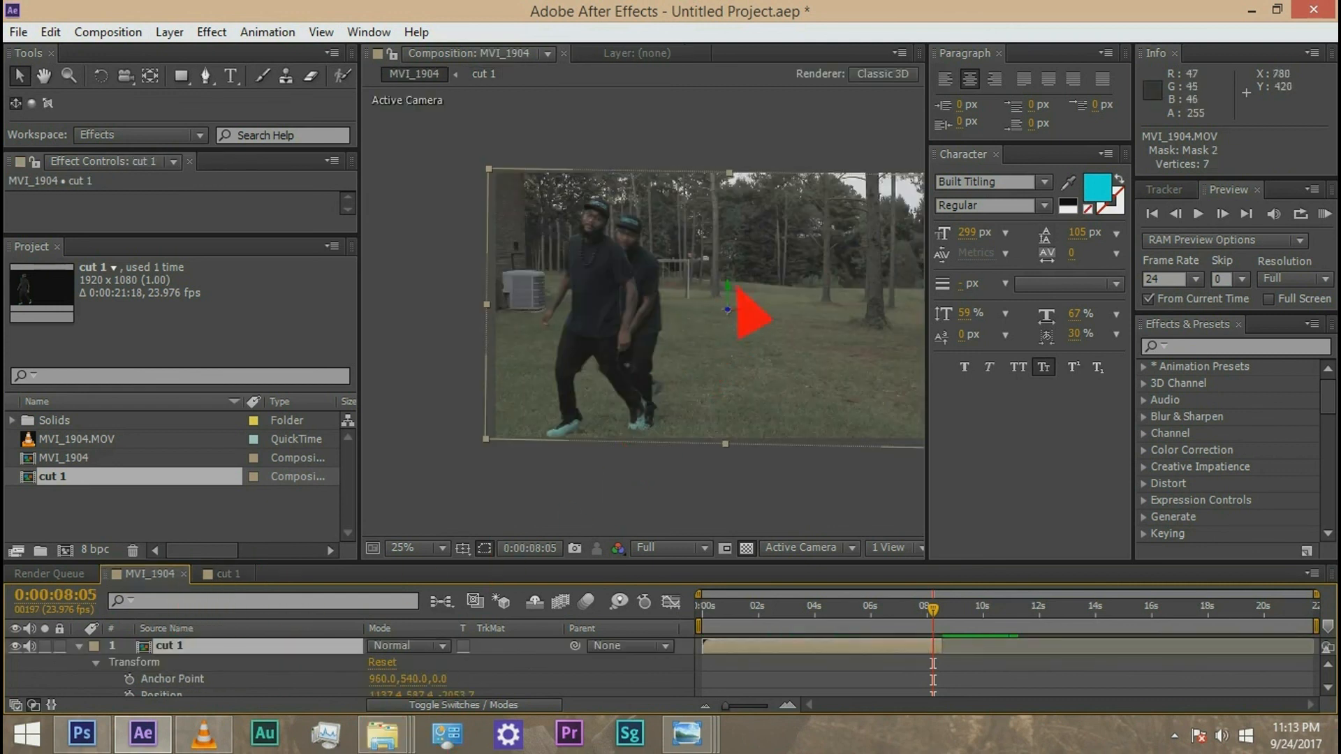
- Preview MVI_1904, stop playback, and step back one frame to 0:00:09:17
click(1175, 214)
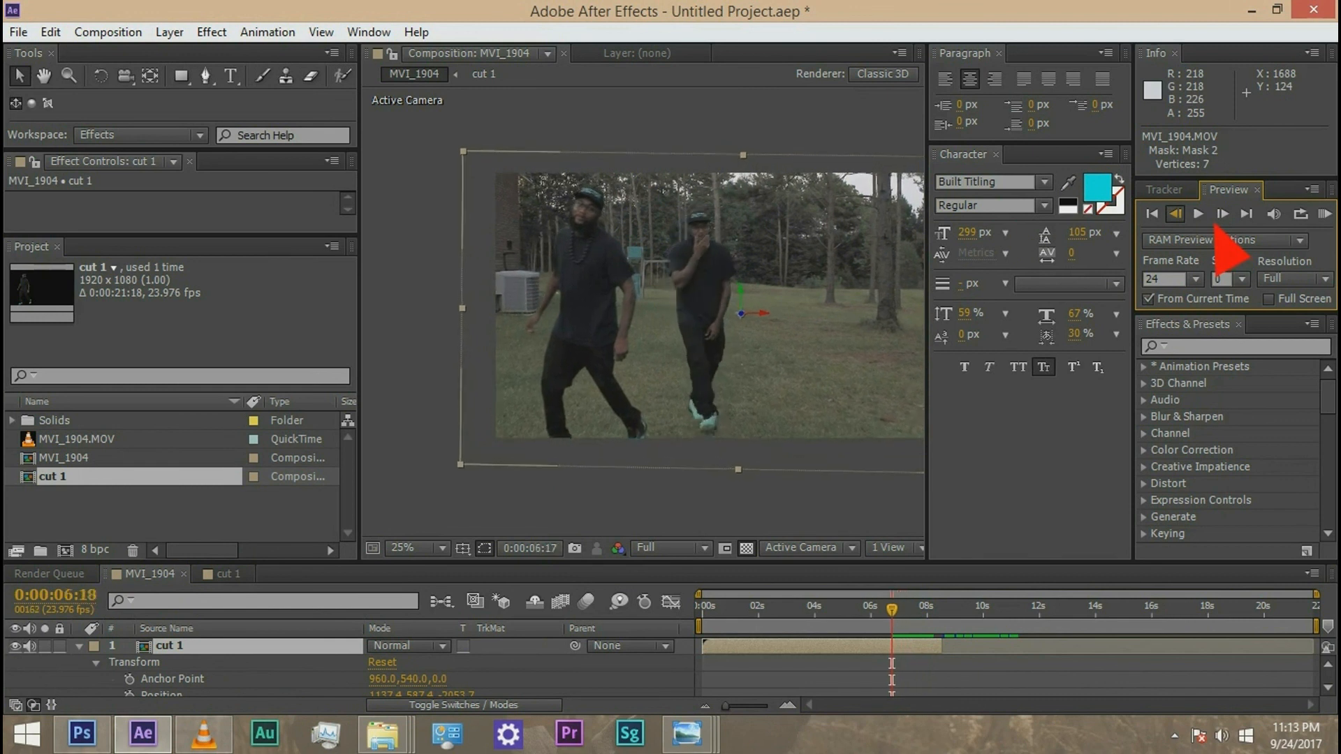
click(1222, 214)
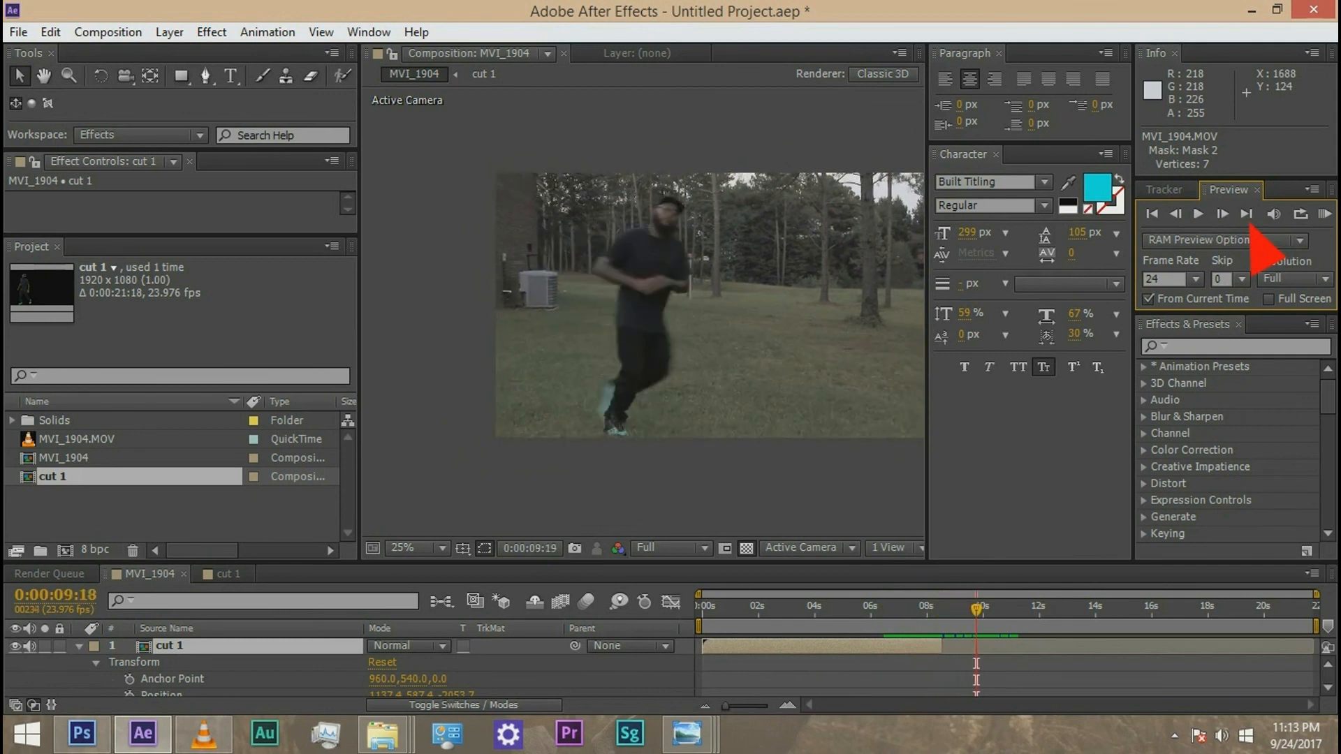
click(1174, 215)
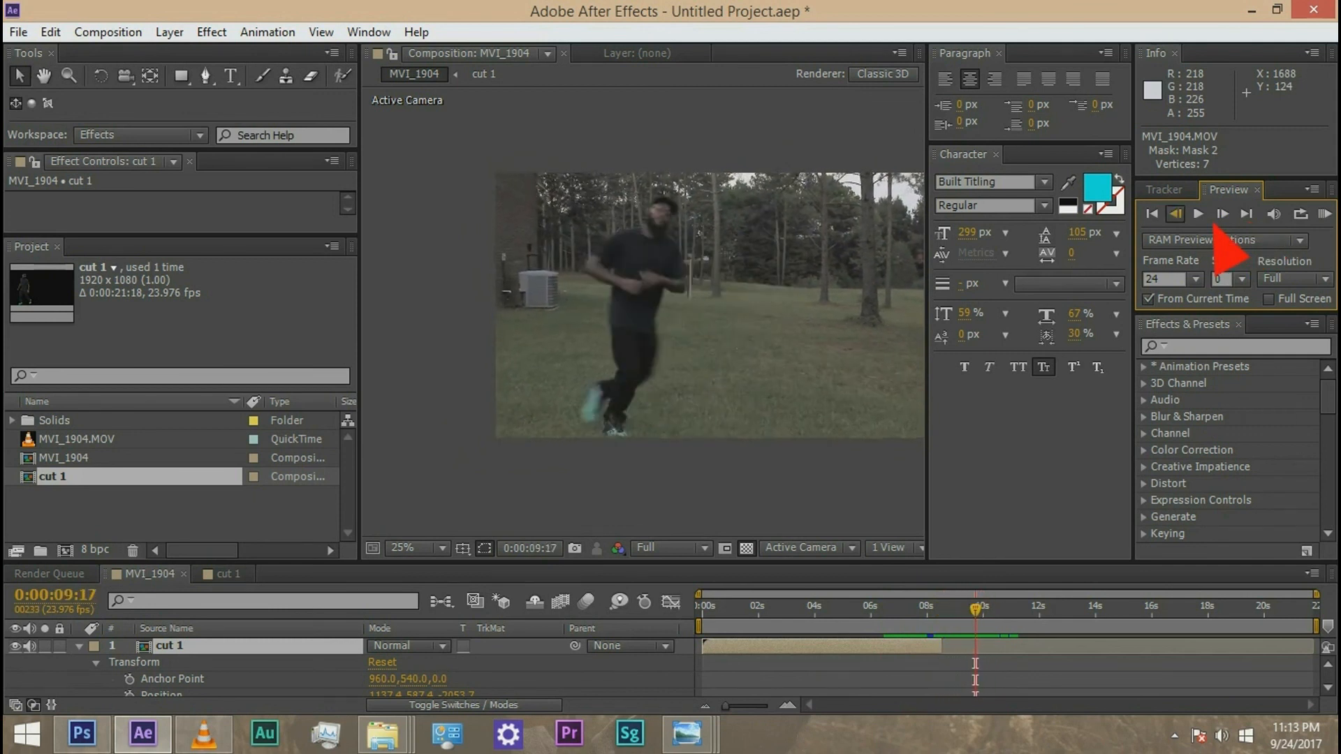